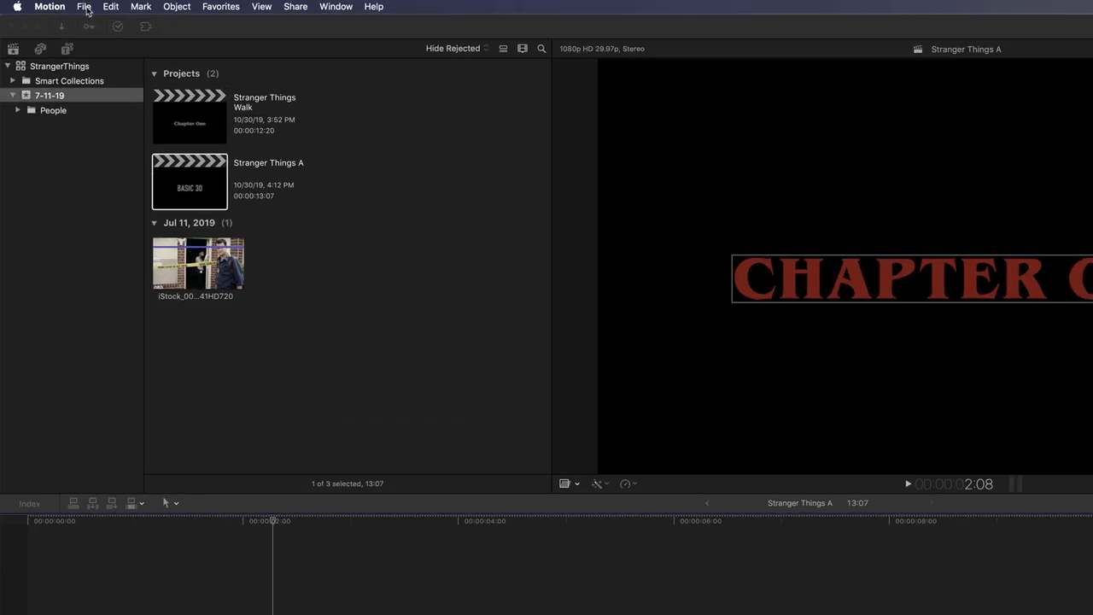
Start a blank Final Cut Title project at Broadcast HD 1080 and 30 fps
left_click(84, 6)
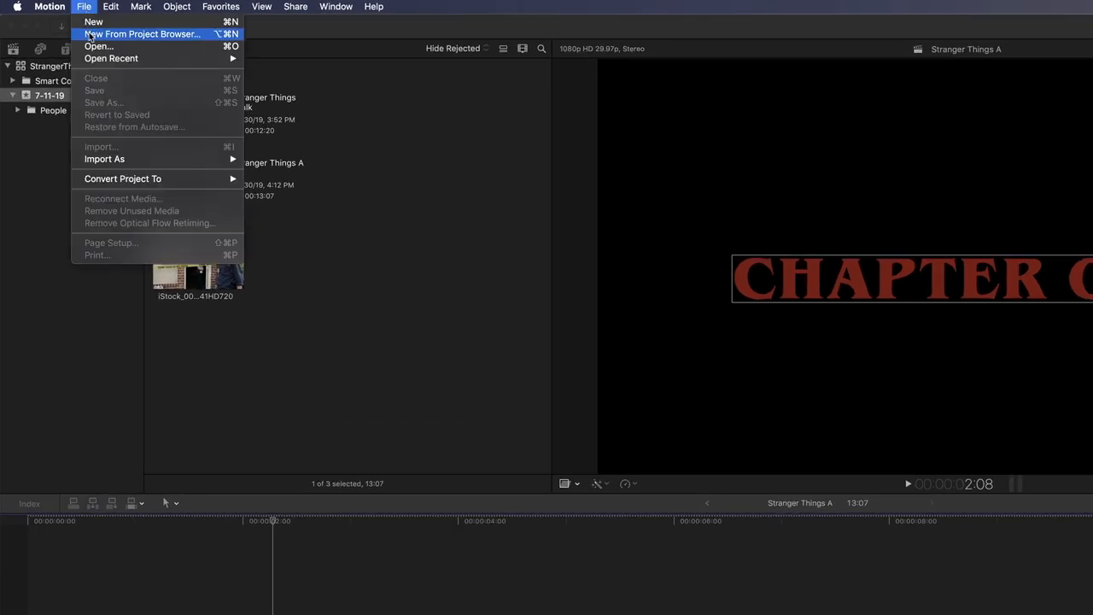
left_click(83, 6)
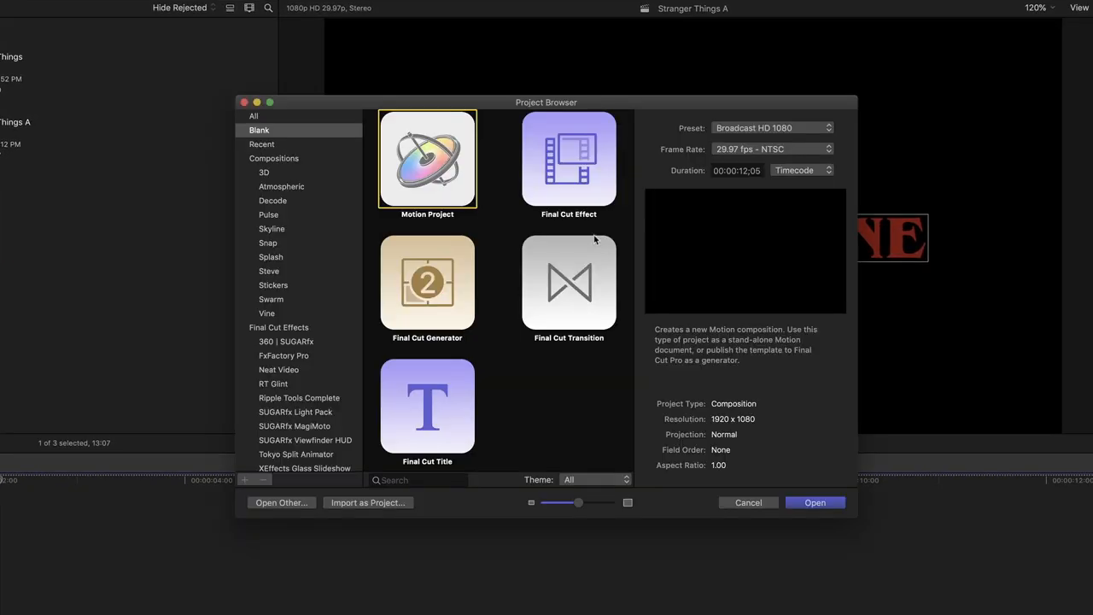
left_click(427, 405)
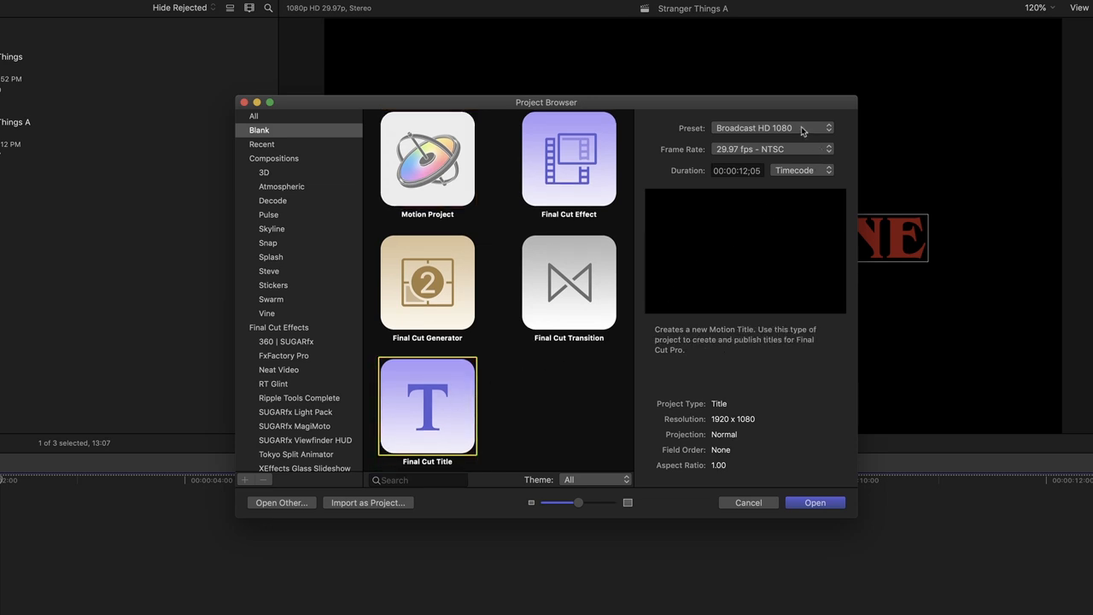
left_click(771, 127)
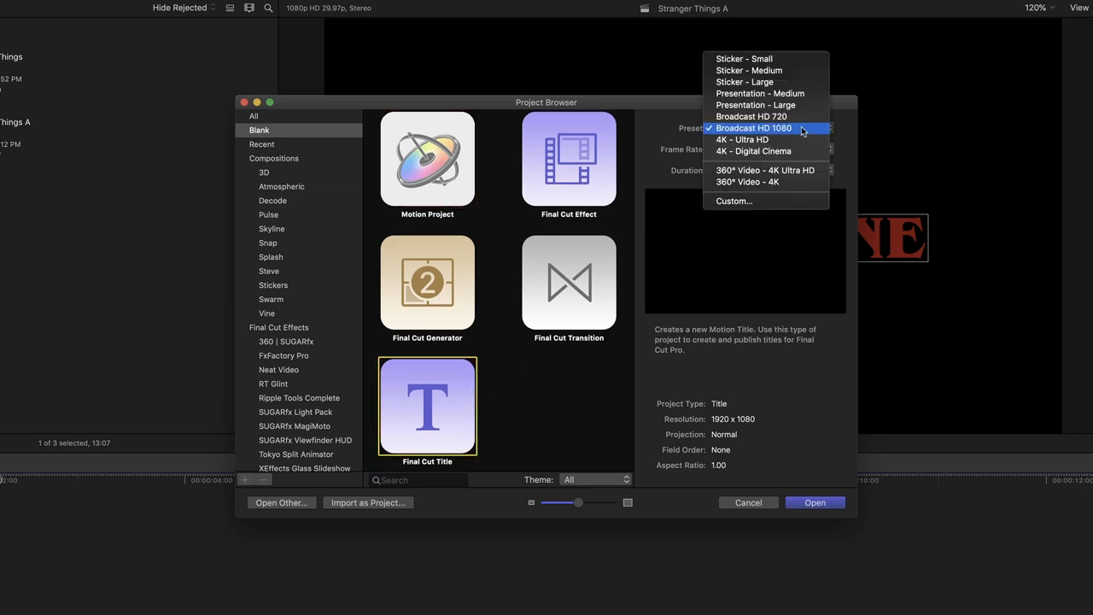
left_click(752, 127)
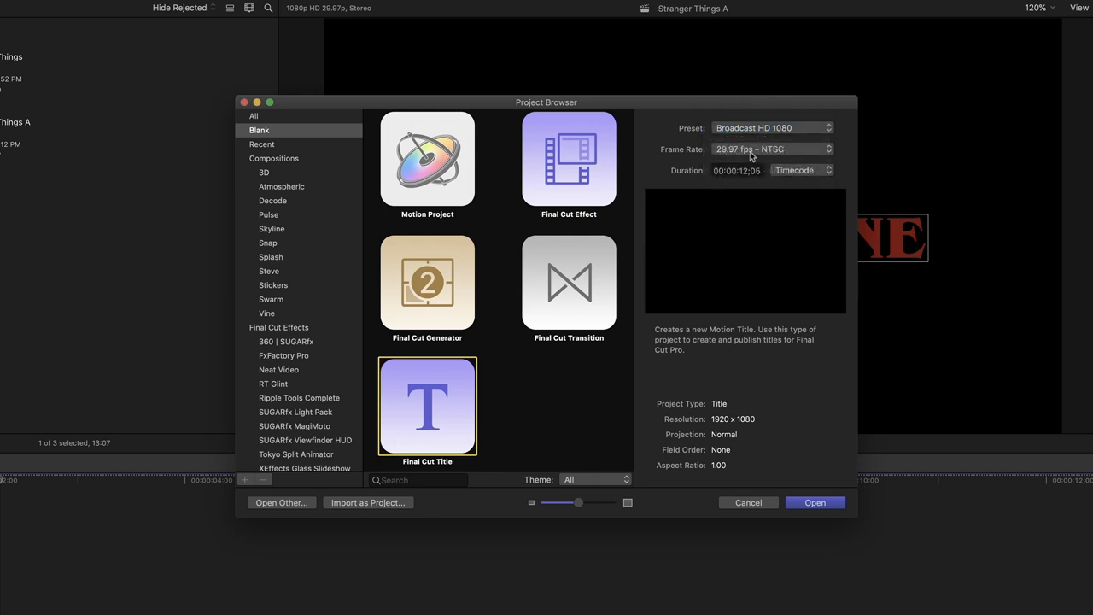
left_click(771, 149)
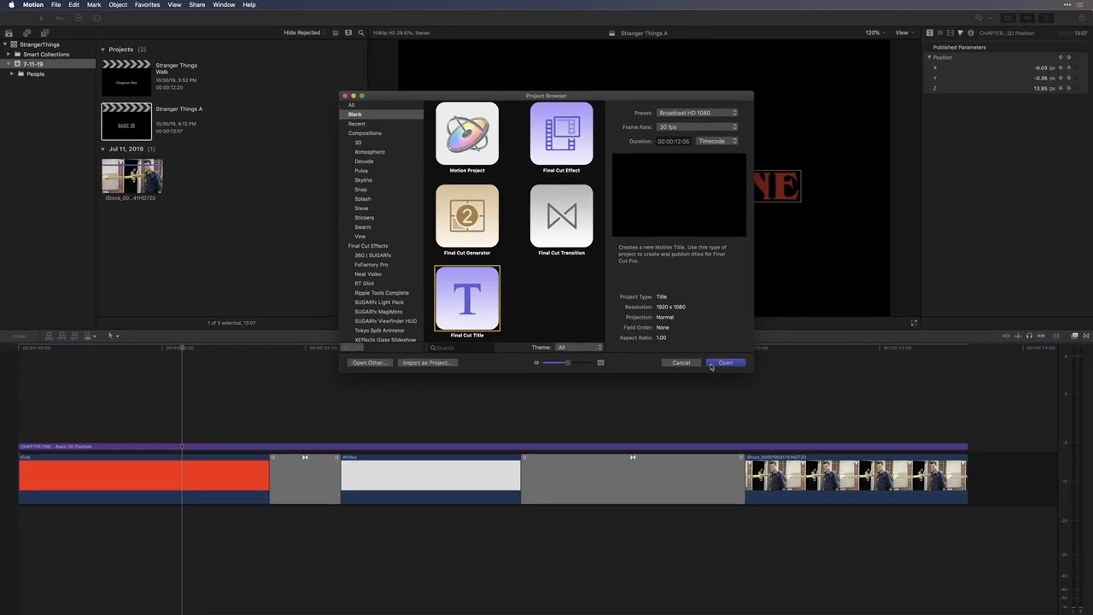
Open the title project, turn off Title Background, and retype the placeholder as 'Happy Halloween'
left_click(725, 362)
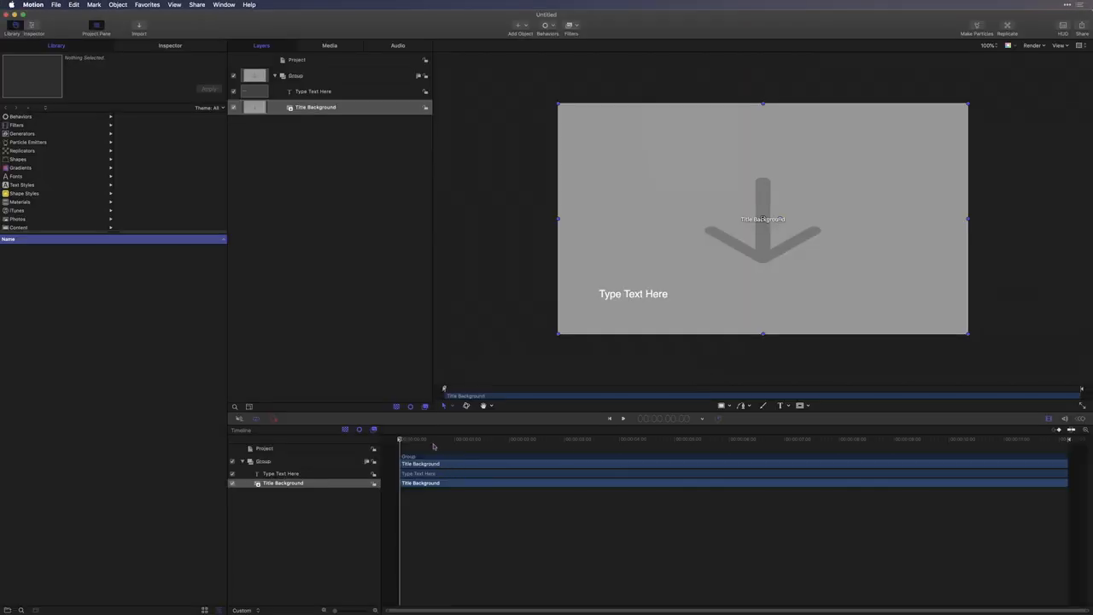
left_click(903, 439)
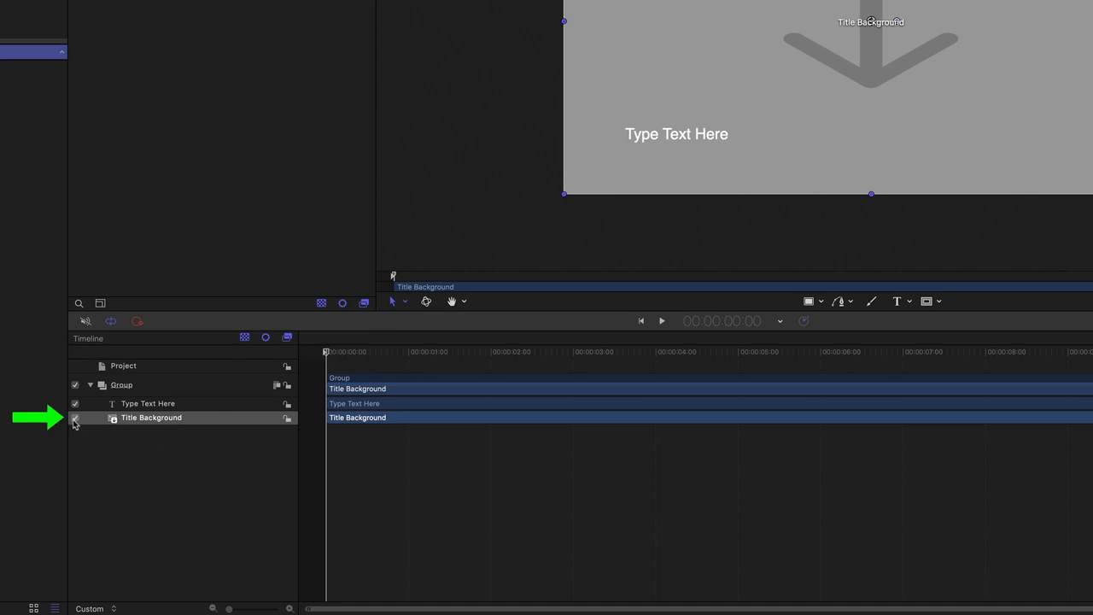
left_click(75, 417)
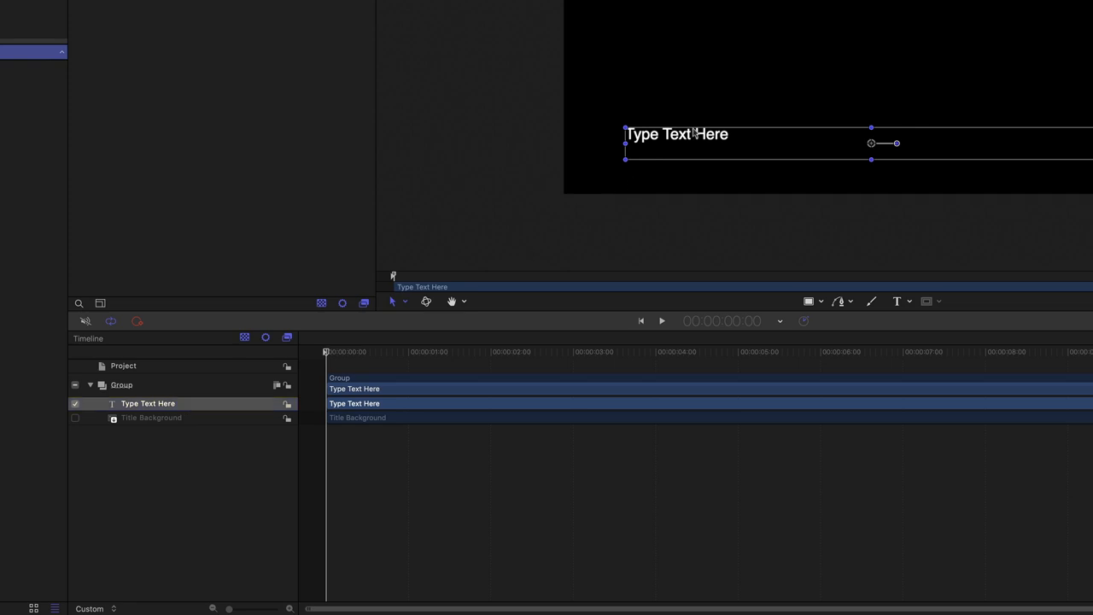
double_click(676, 134)
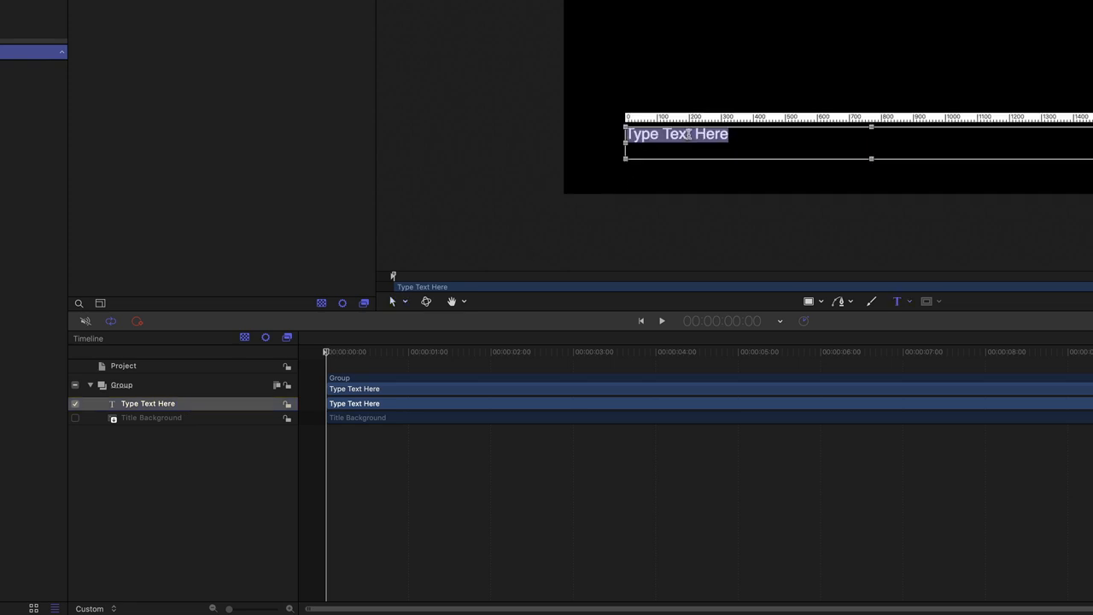
type("Happy Halloween")
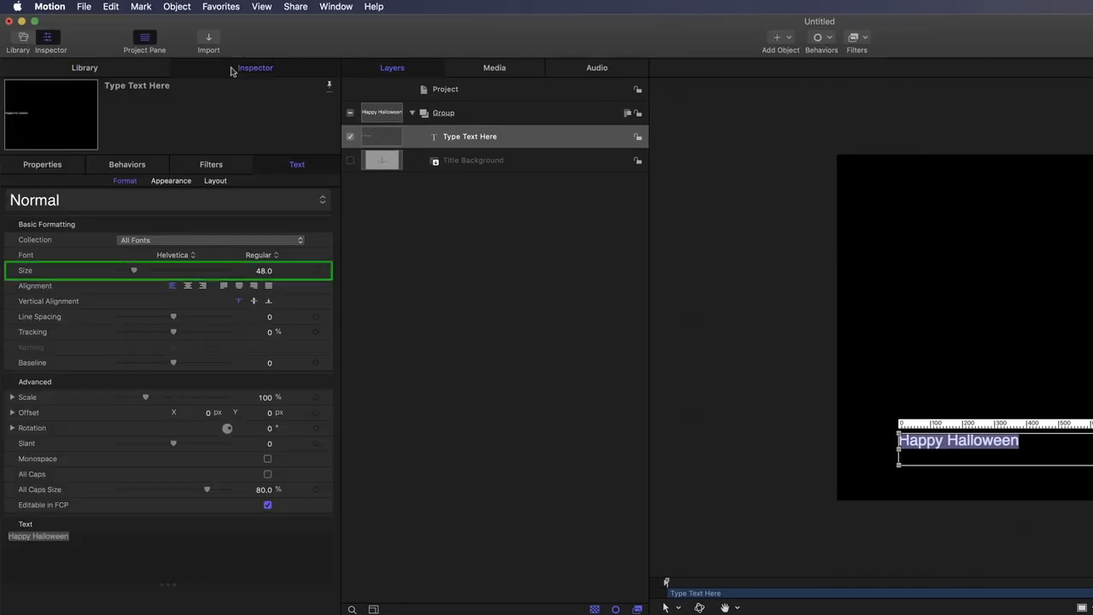
Enlarge the title to 89 pt in Benguiat Bold and move it to frame centre
left_click_drag(133, 270, 139, 271)
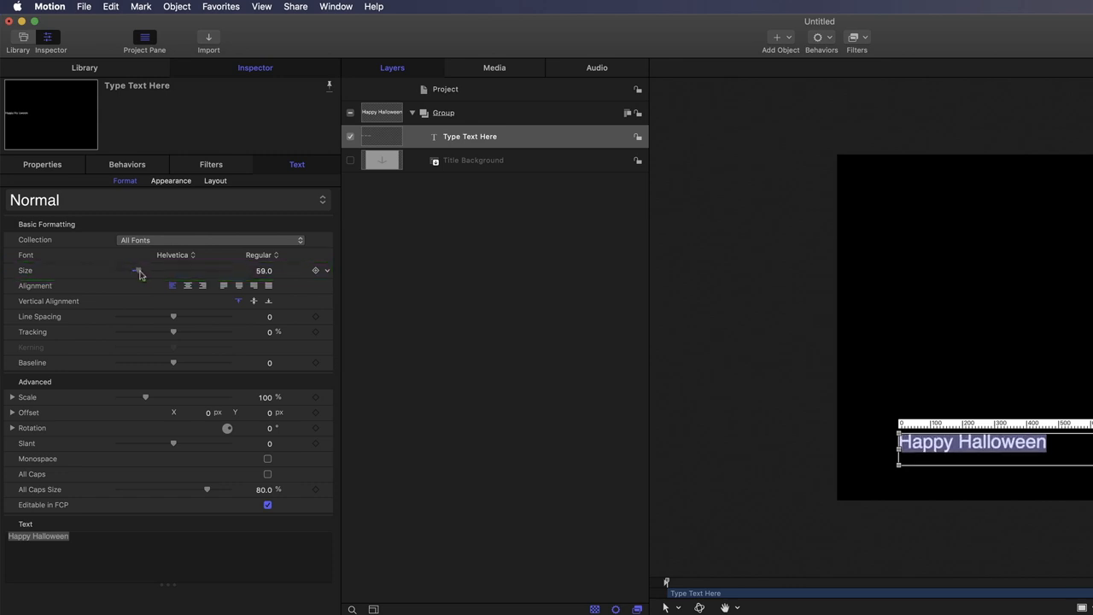
left_click_drag(137, 270, 150, 271)
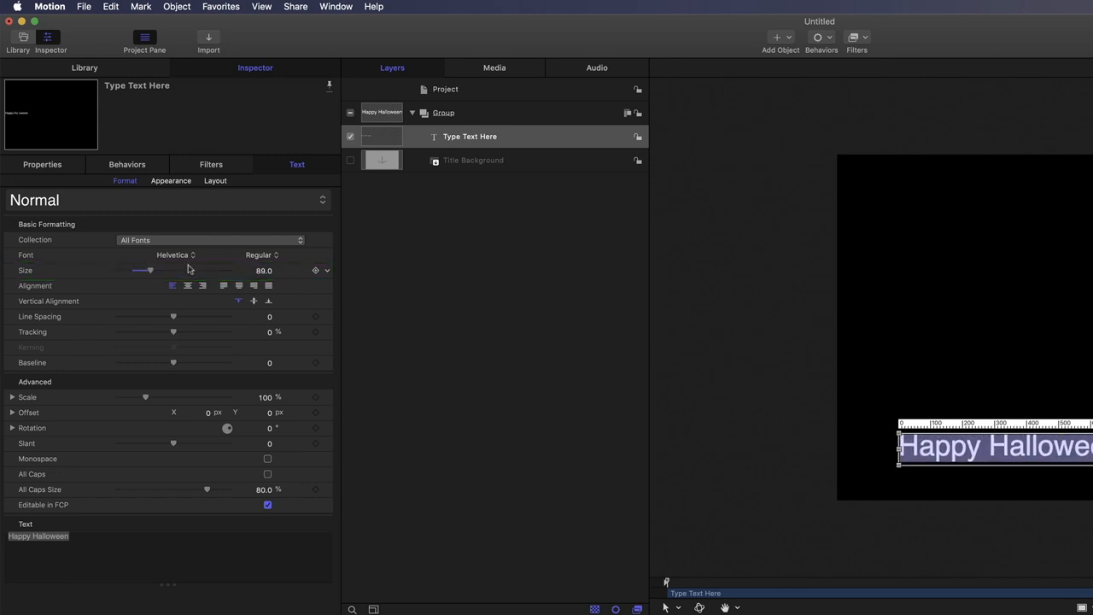
left_click(175, 255)
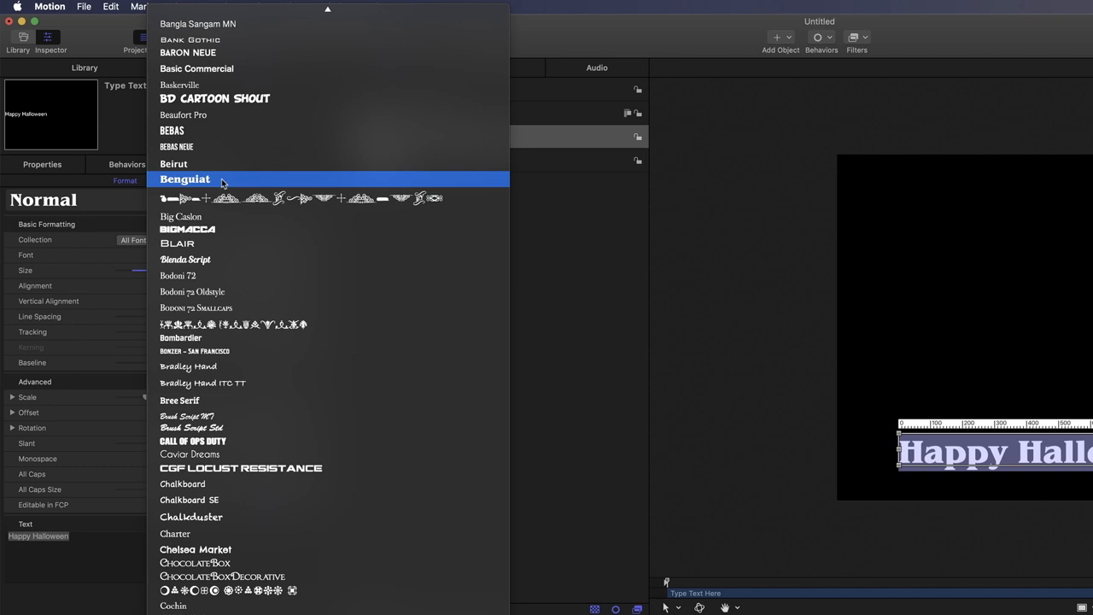
left_click(185, 179)
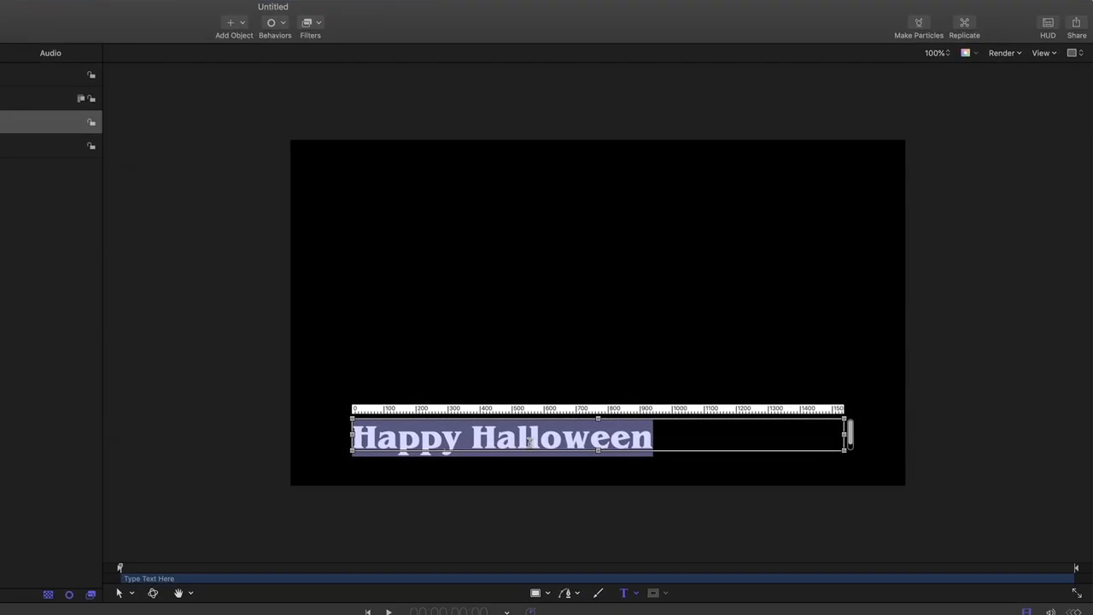
left_click_drag(501, 437, 575, 318)
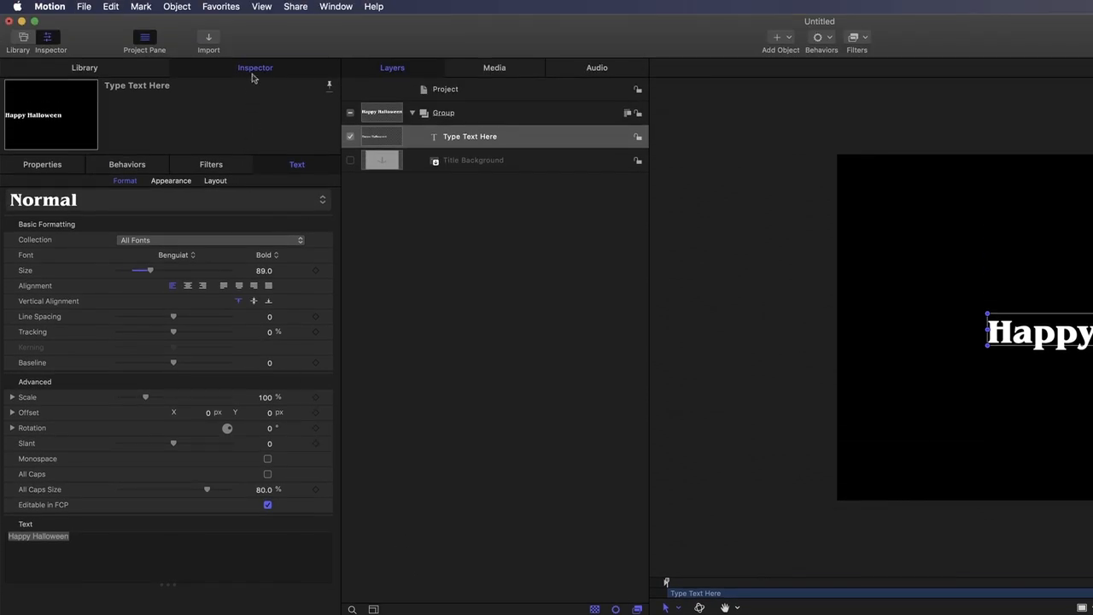
Publish the text's Position (X, Y, Z) and check it under Project > Publishing
left_click(42, 164)
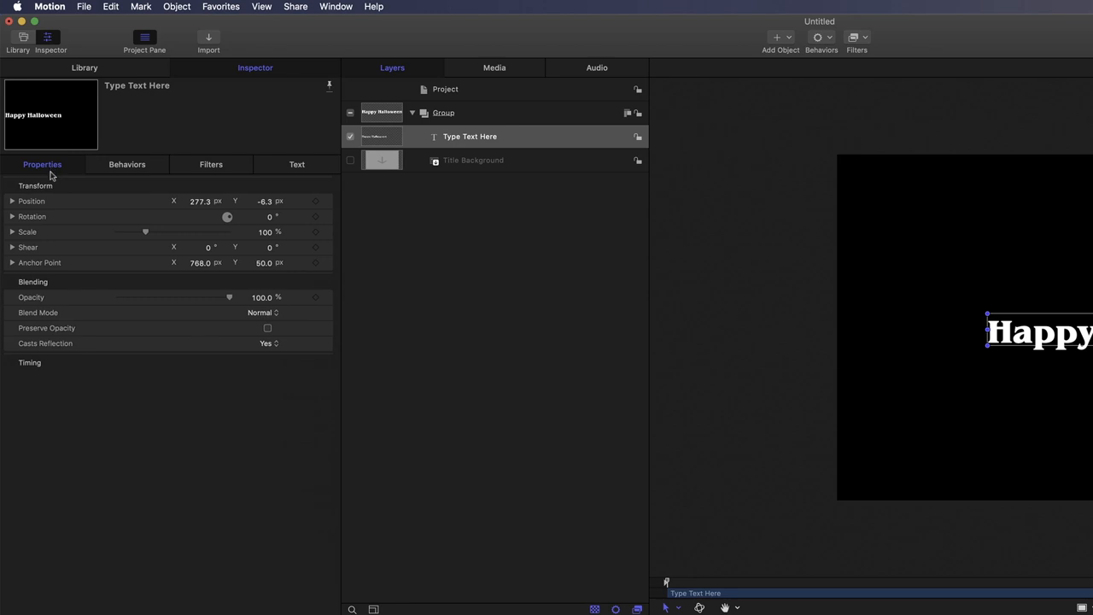
left_click(315, 201)
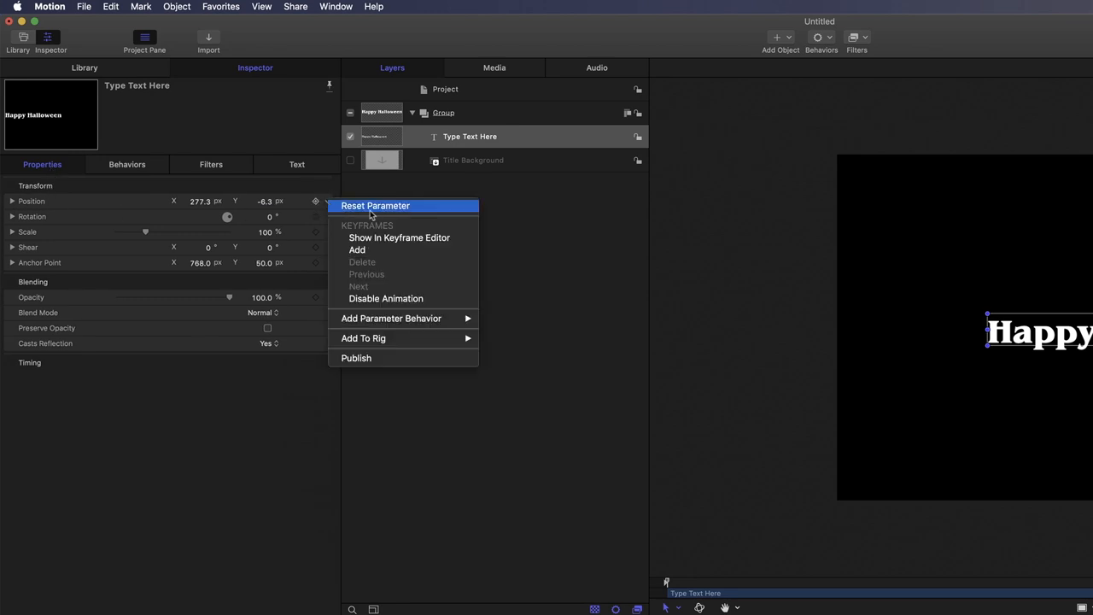
left_click(248, 341)
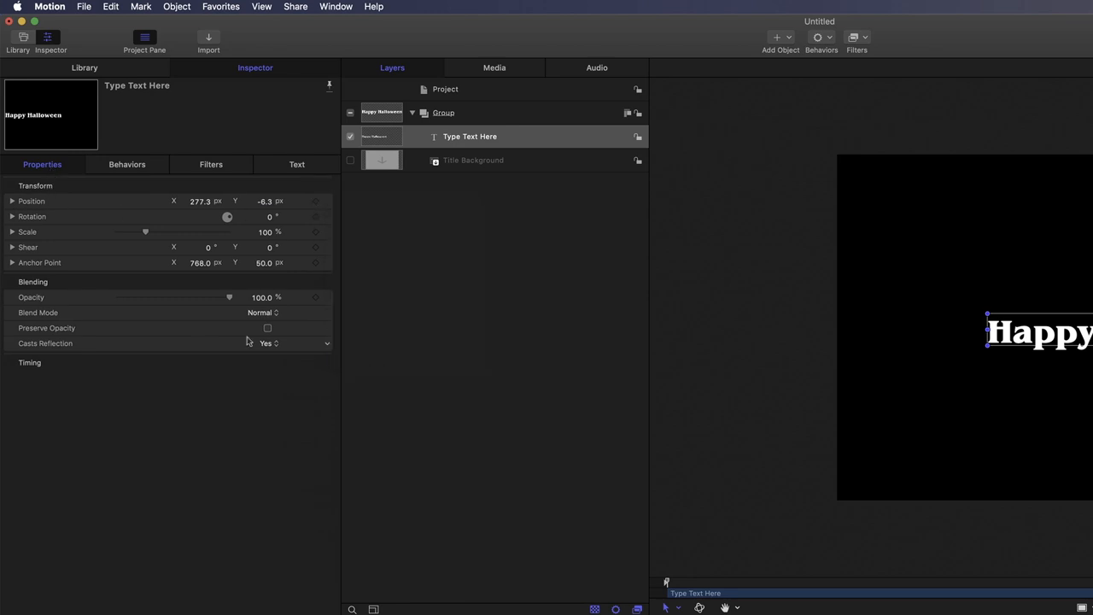
left_click(12, 201)
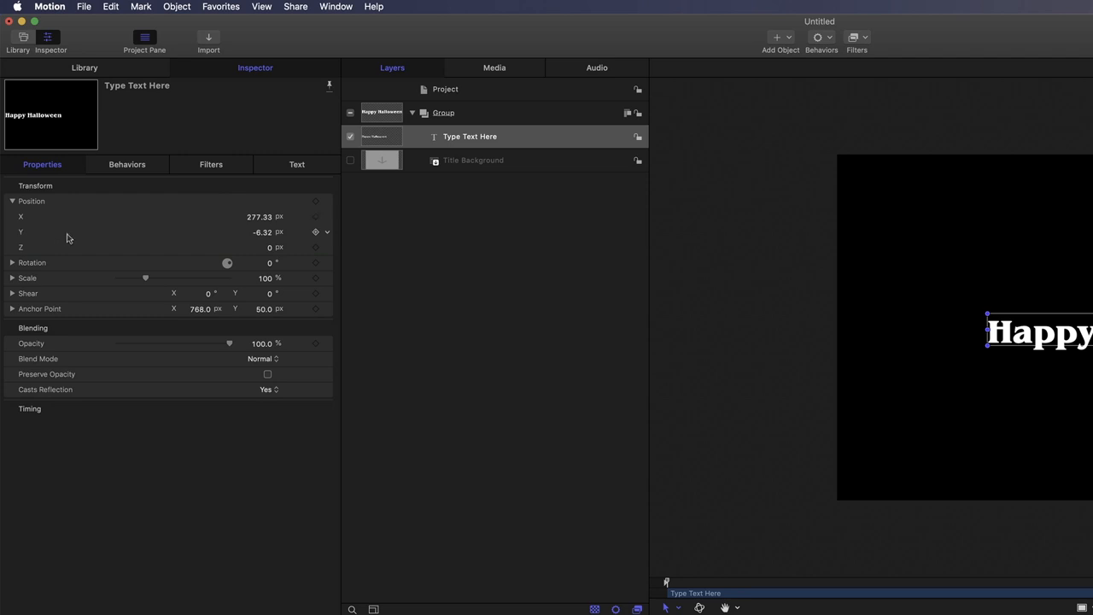
left_click(445, 89)
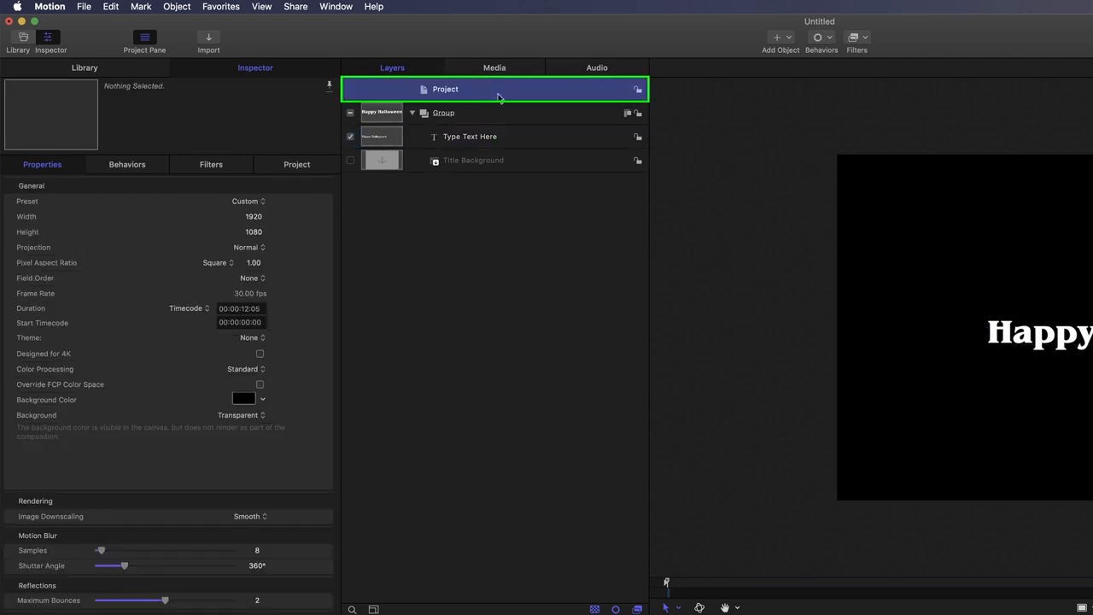
left_click(296, 164)
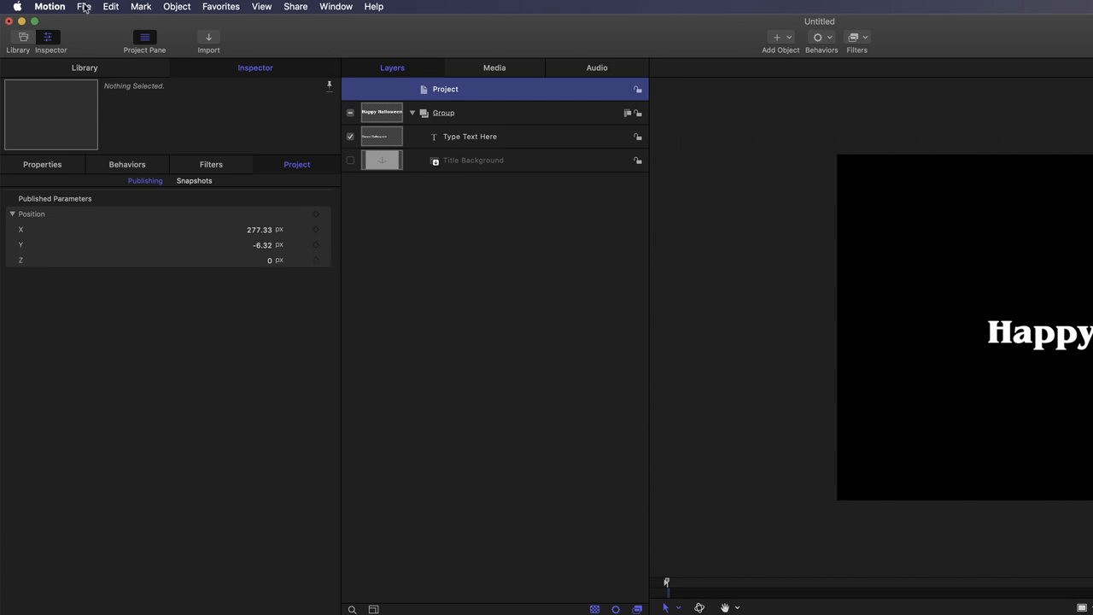
Publish the template as 'Stranger-Things-Fly-Through' in the 3D category
left_click(84, 6)
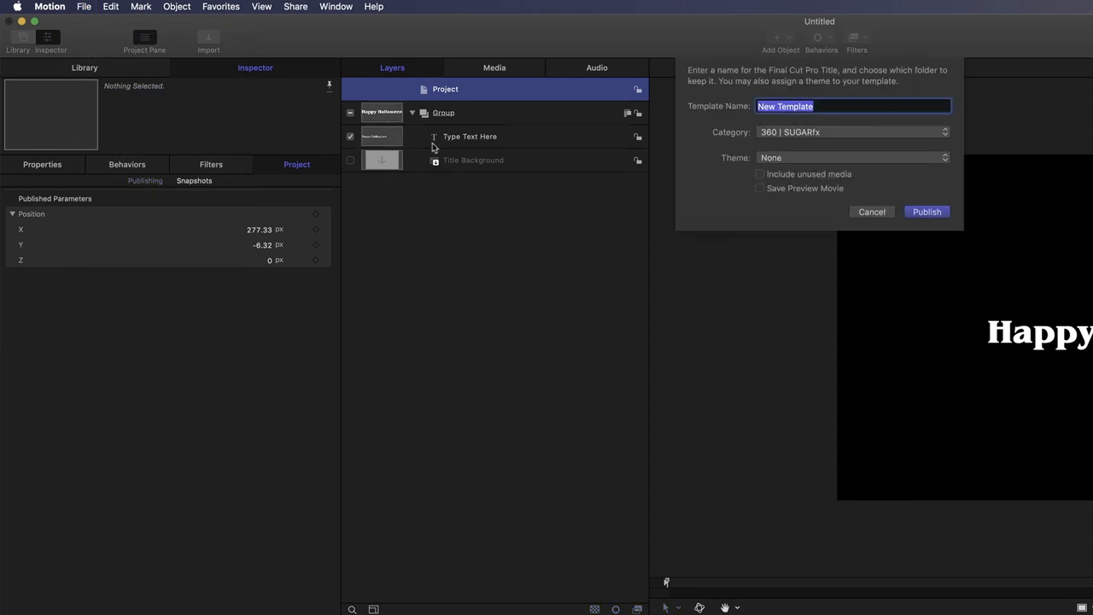
left_click(851, 131)
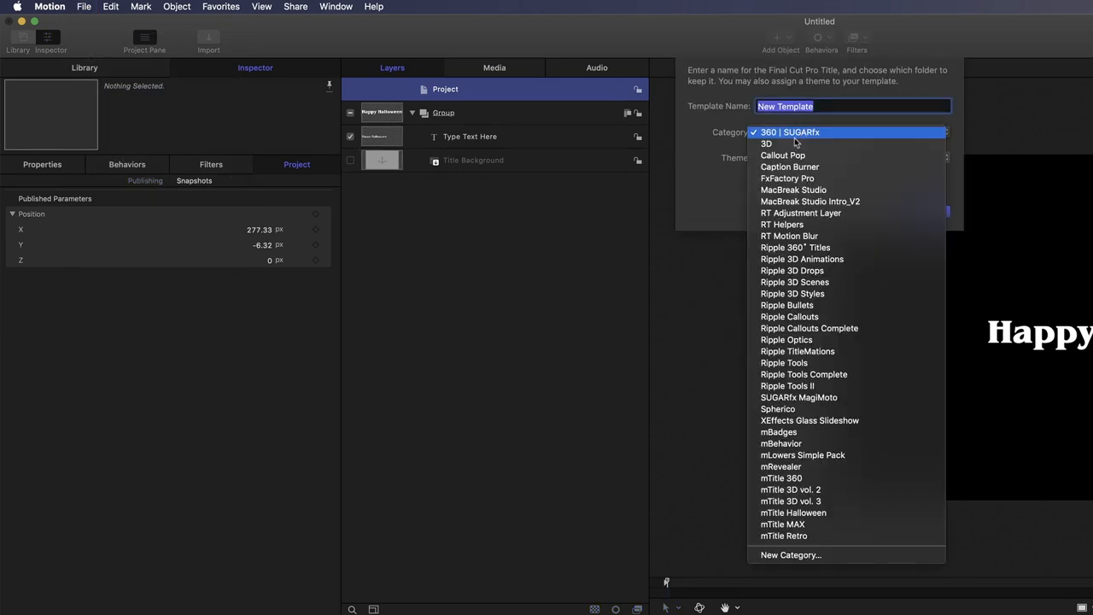
mouse_move(765, 143)
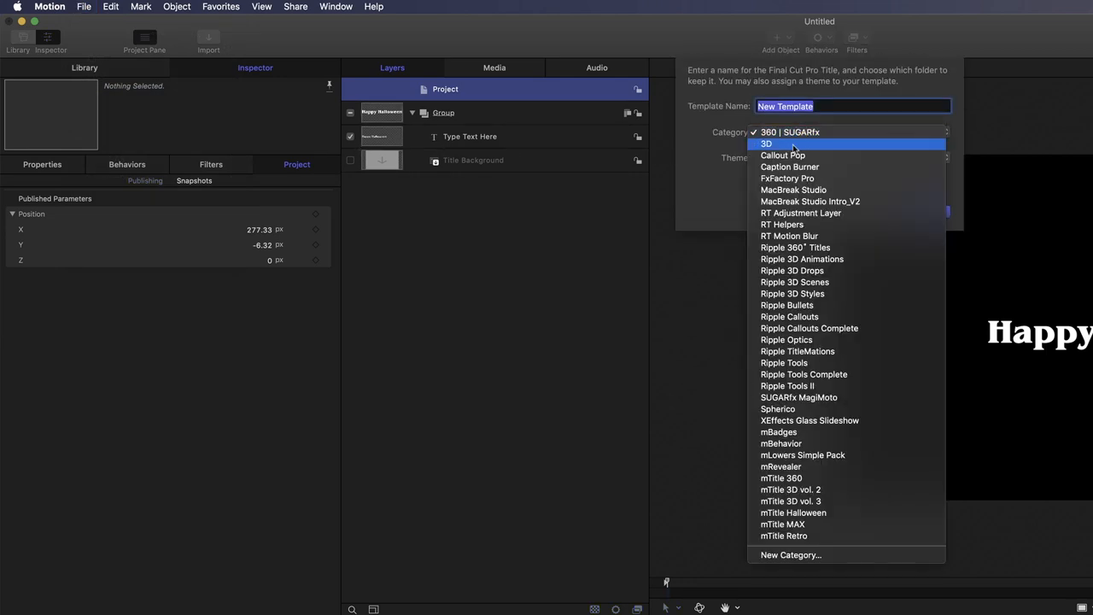
left_click(766, 143)
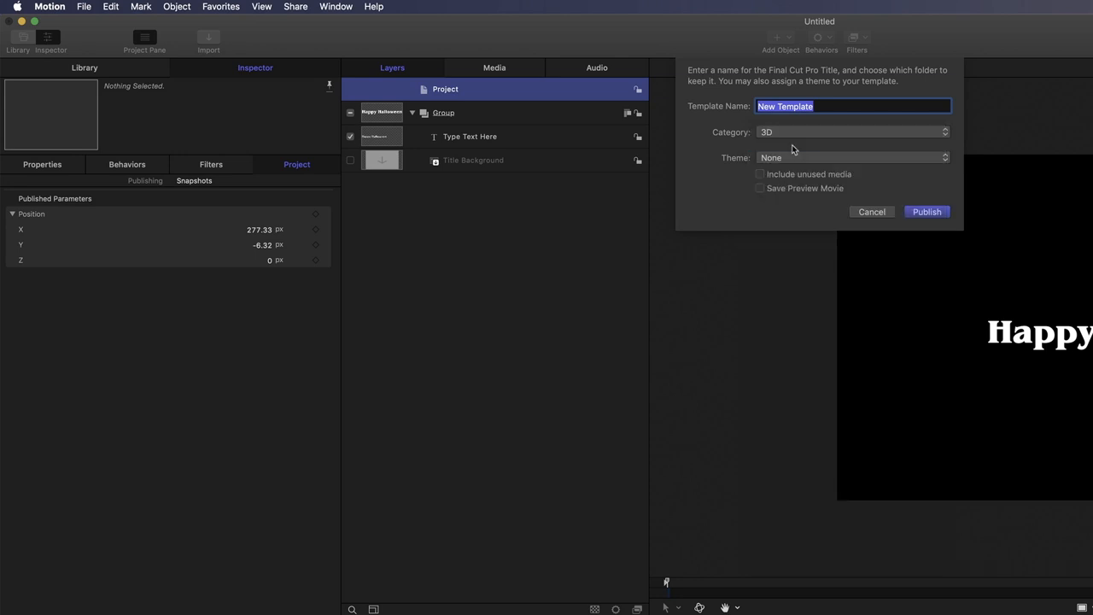
mouse_move(796, 146)
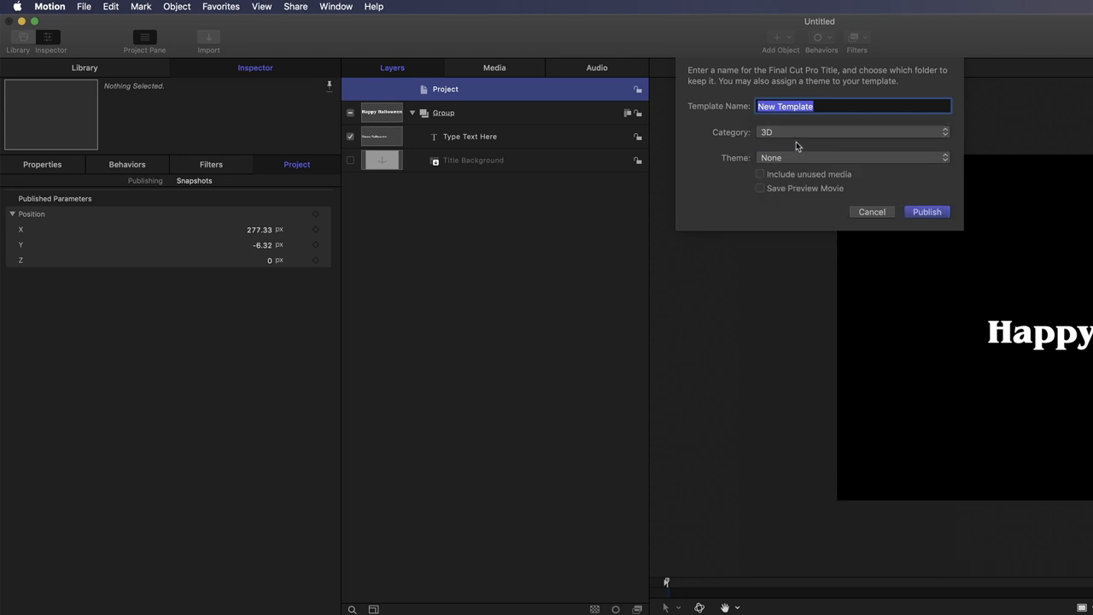
type("Stranger-Things")
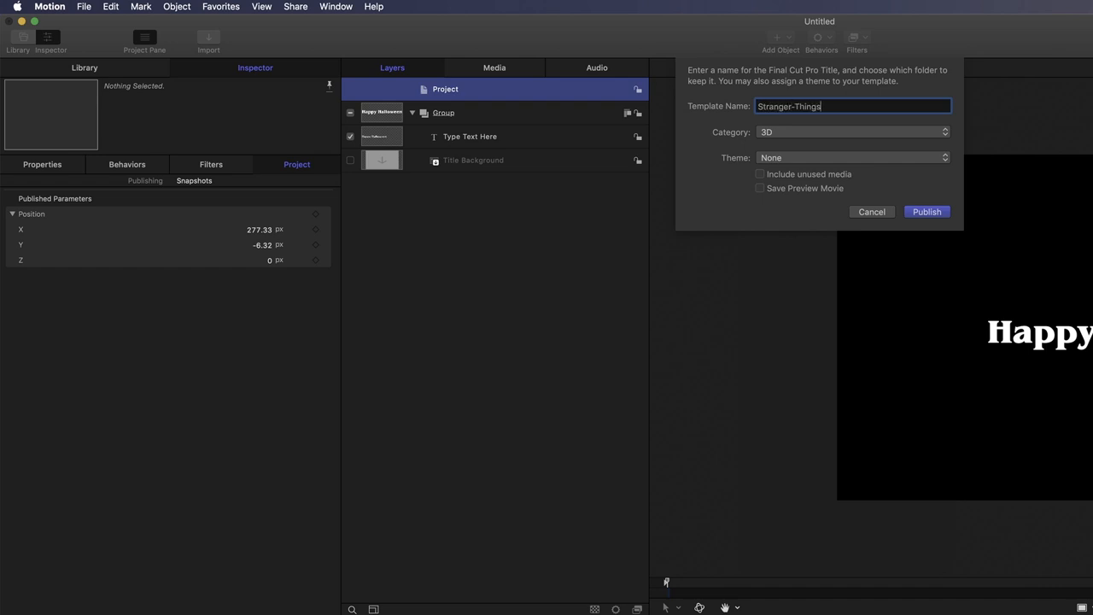
type("-Fly-Through")
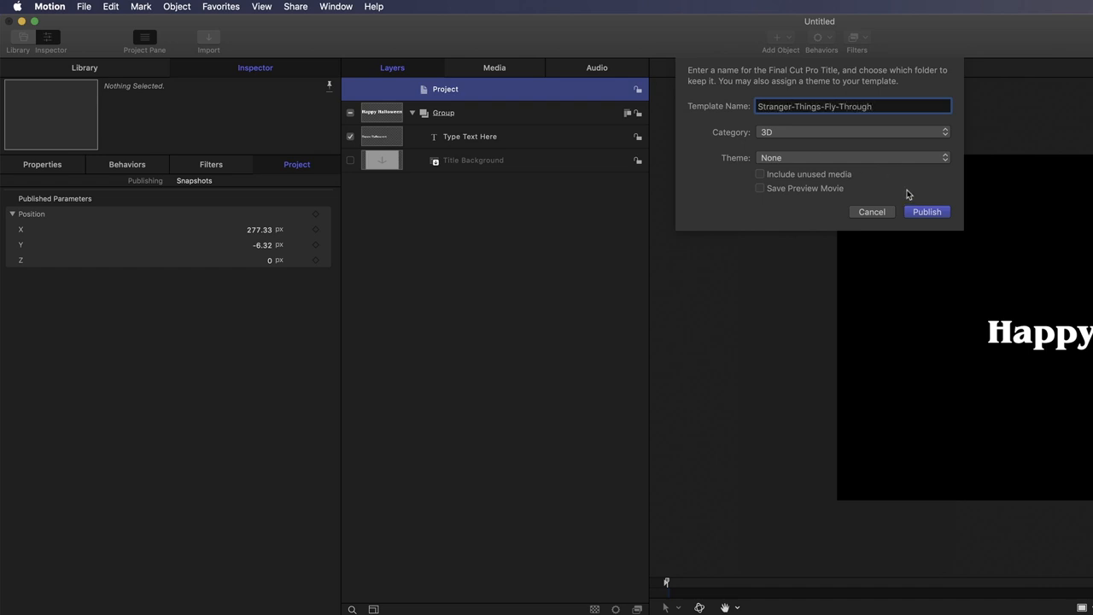
left_click(926, 211)
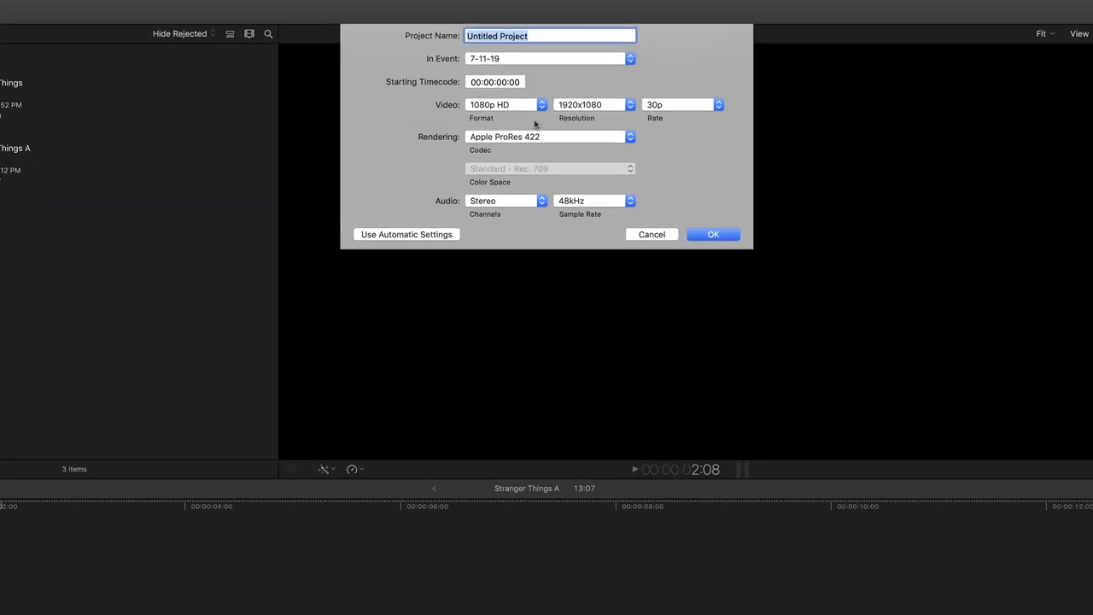
Create the 'Fly Through' project with 1080p HD 30p settings
type("Fly Throug")
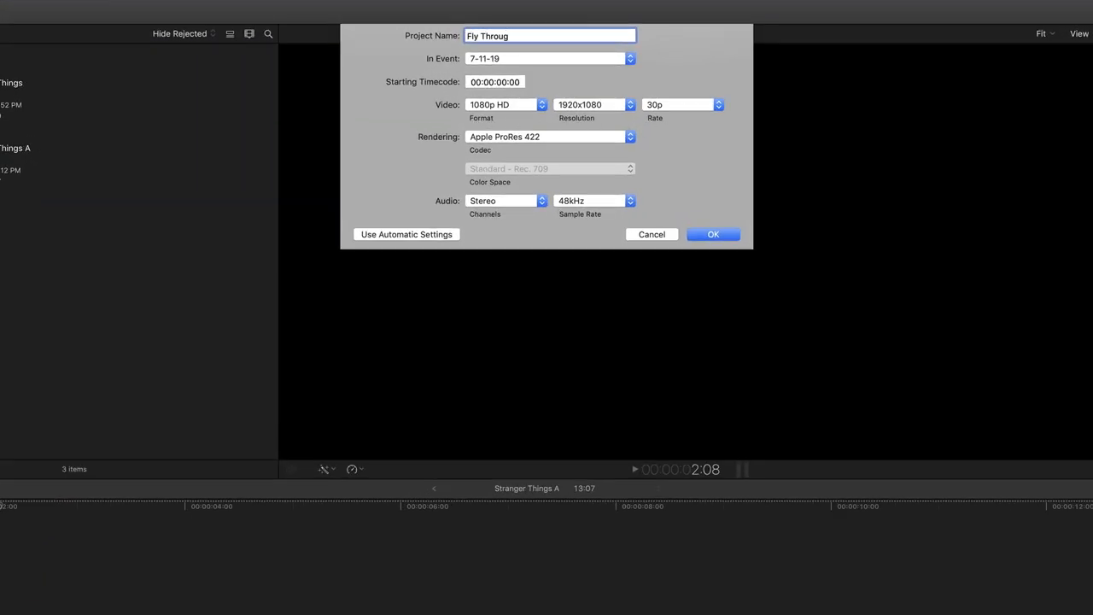
left_click(712, 234)
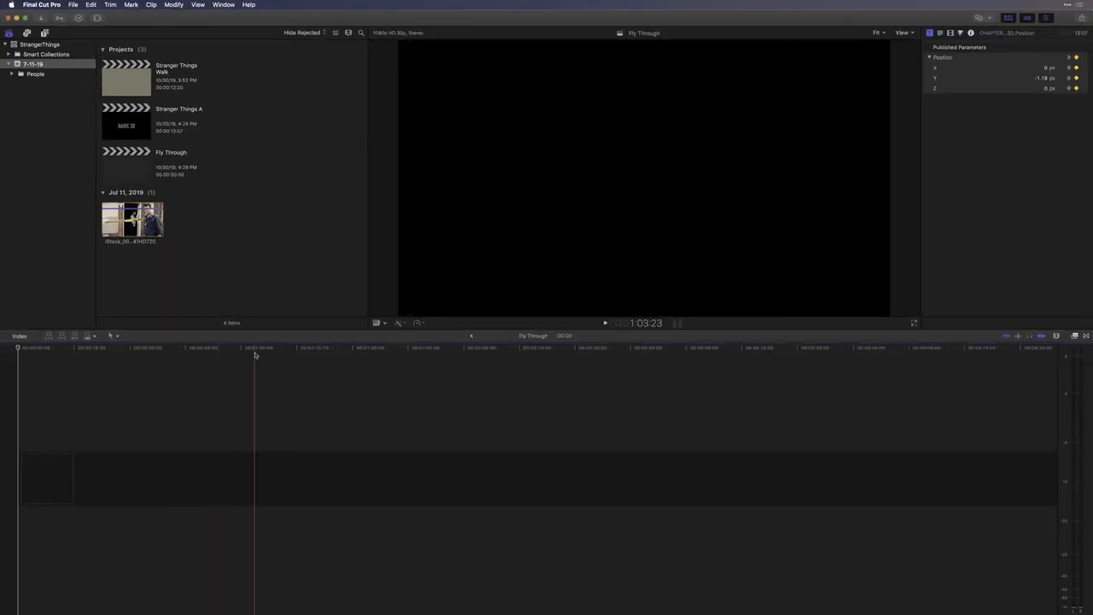
Append the Vivid and Whites solids, then the crime-scene iStock clip, to the timeline
left_click(489, 348)
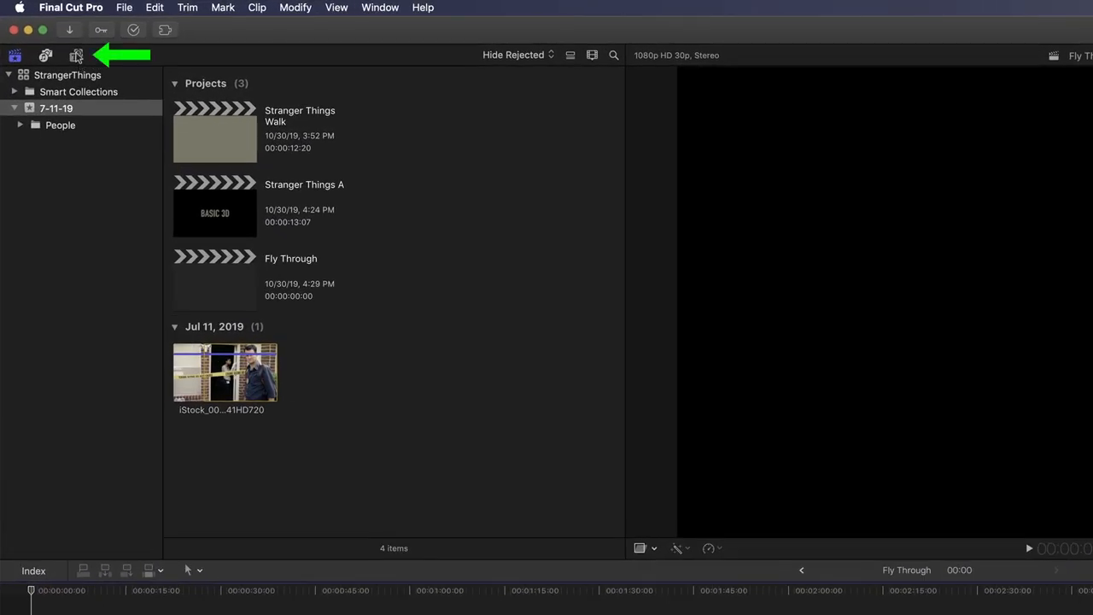
left_click(76, 55)
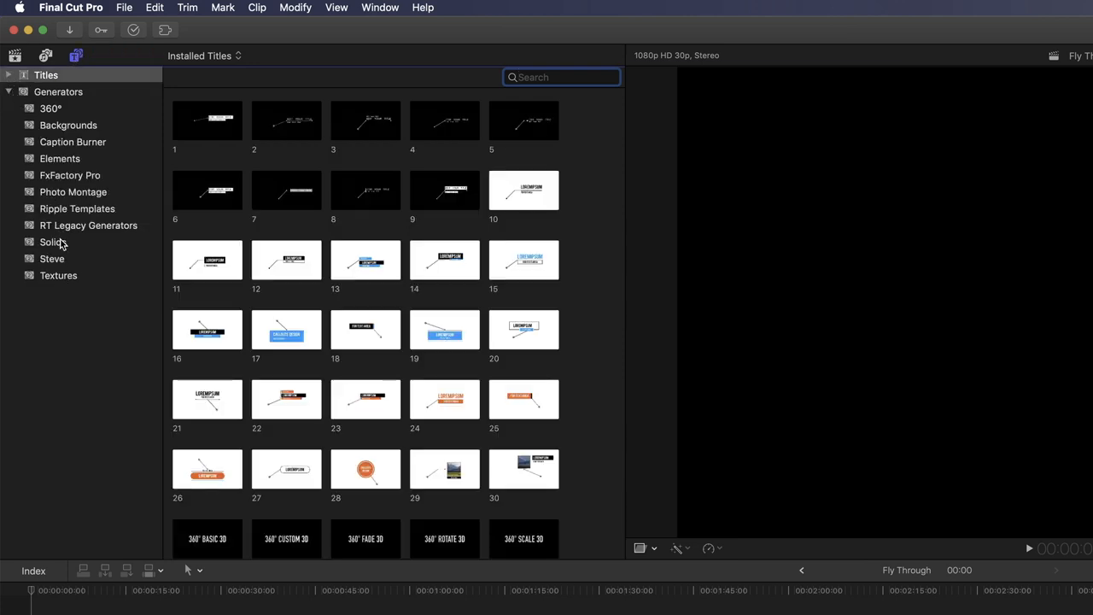
left_click(53, 241)
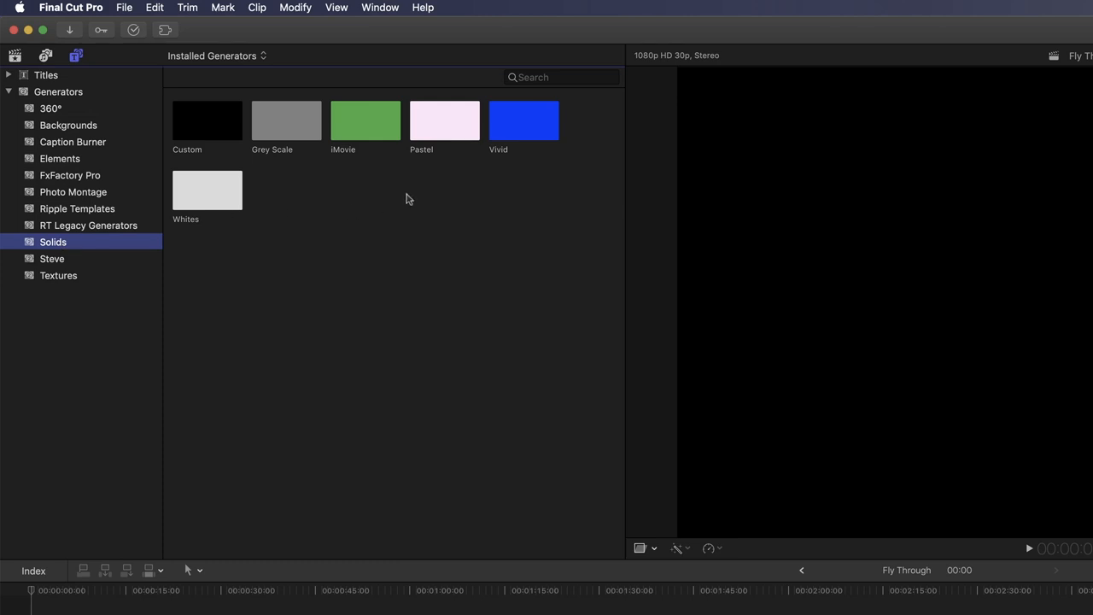
left_click(523, 119)
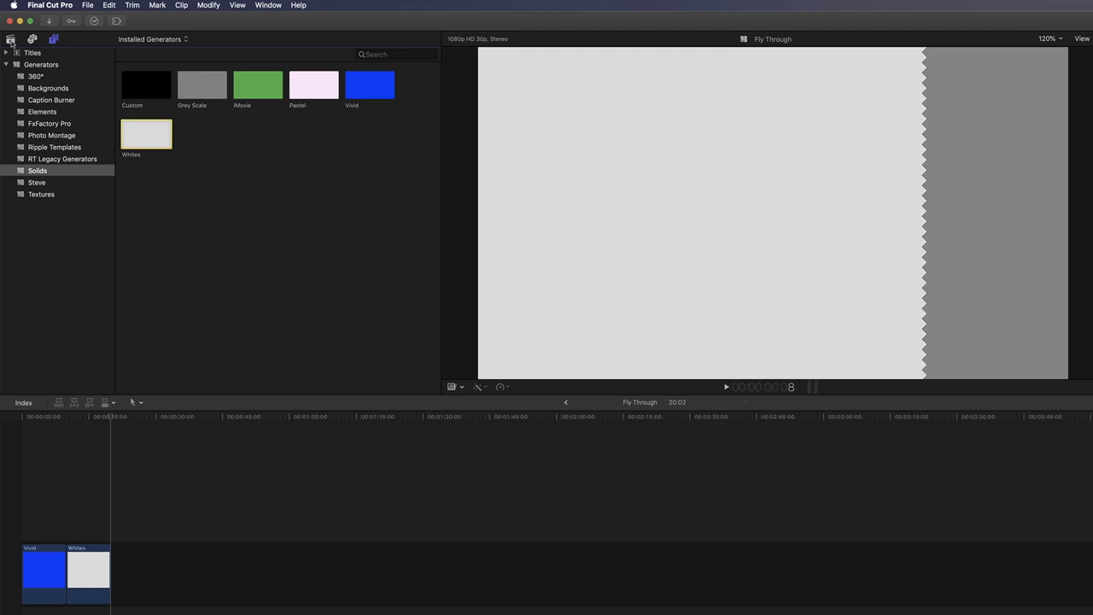
left_click(12, 39)
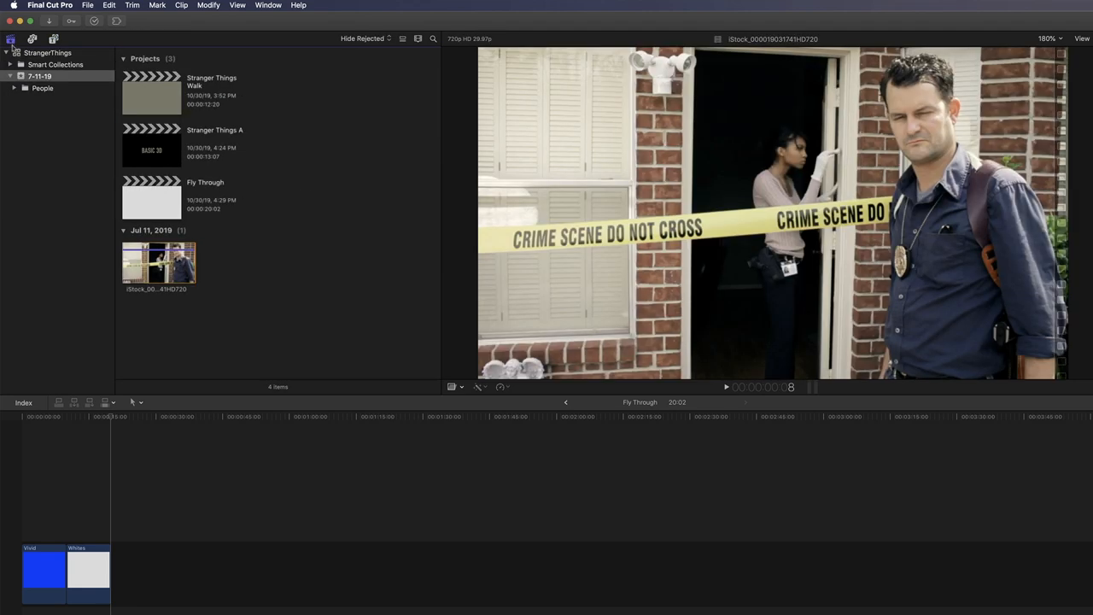
left_click(159, 263)
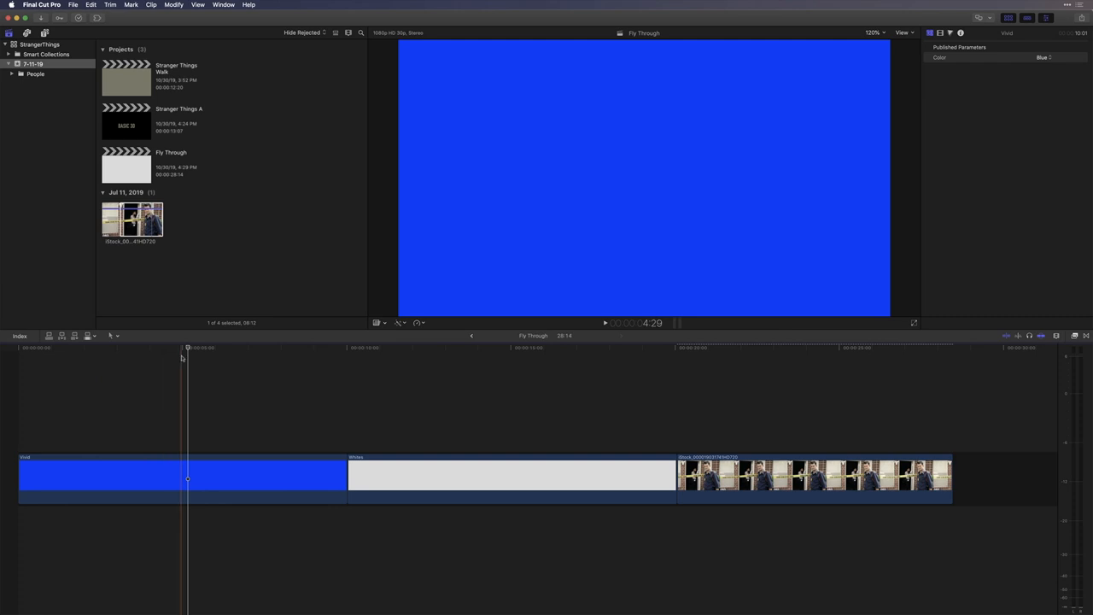
Select the Vivid solid and change its Color from Blue to Orange
left_click(306, 347)
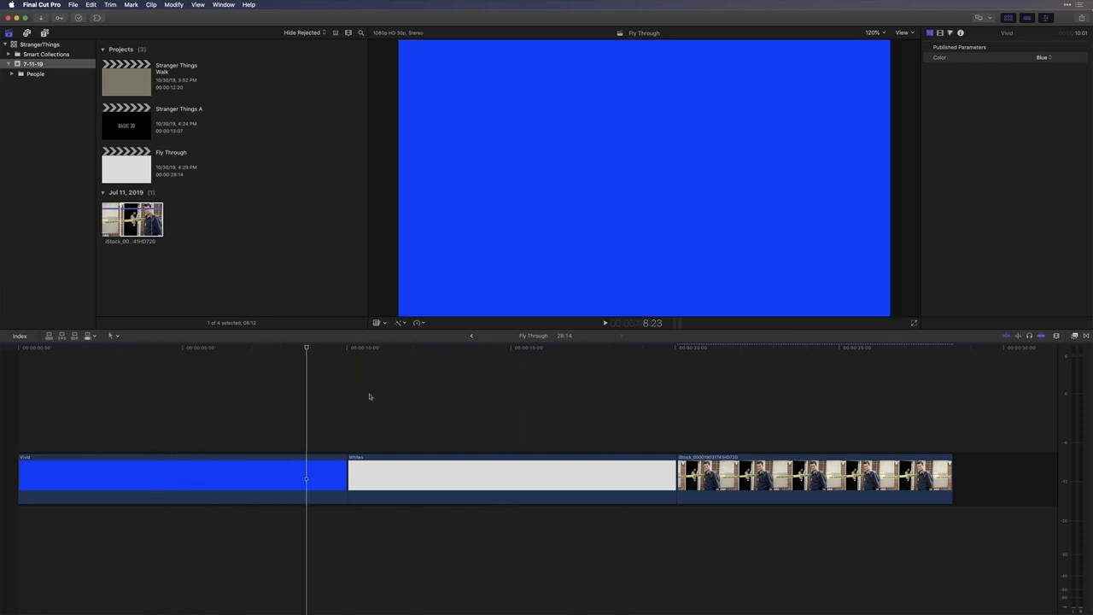
left_click(188, 478)
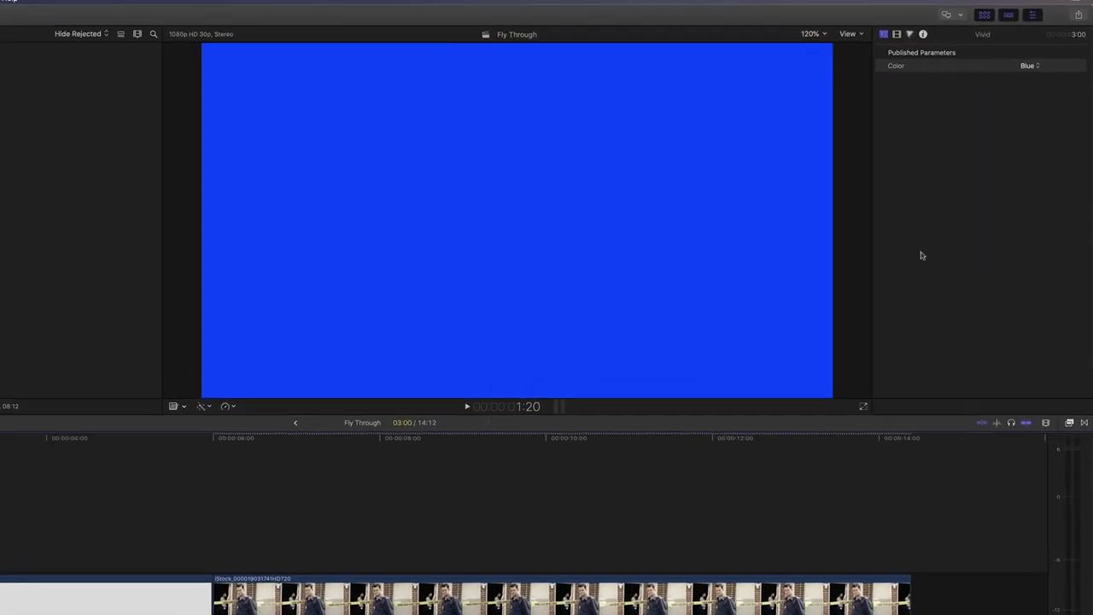
left_click(1031, 66)
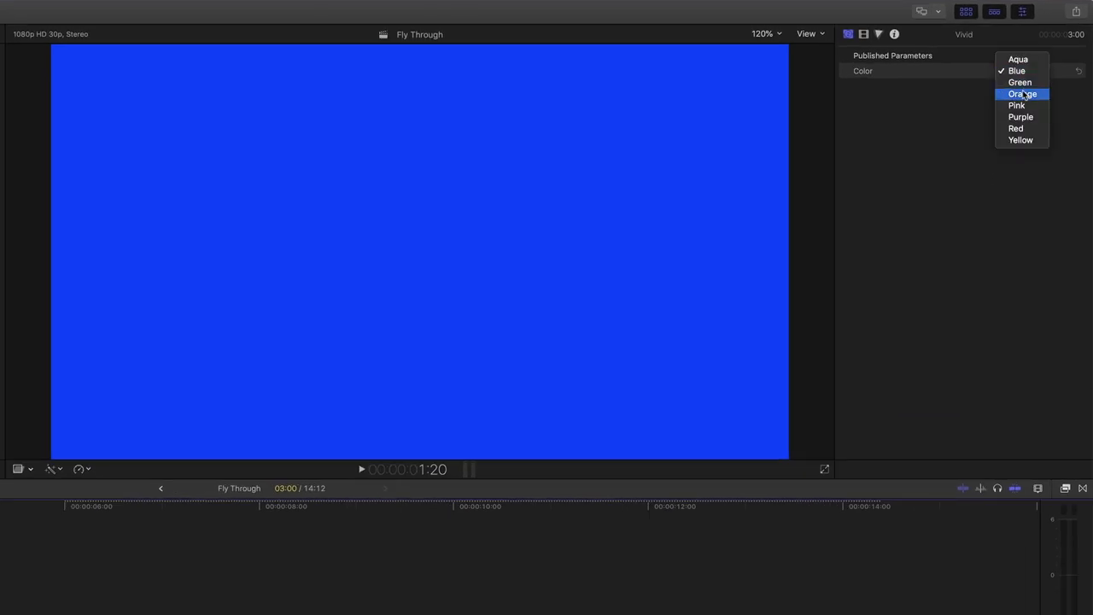
left_click(1021, 94)
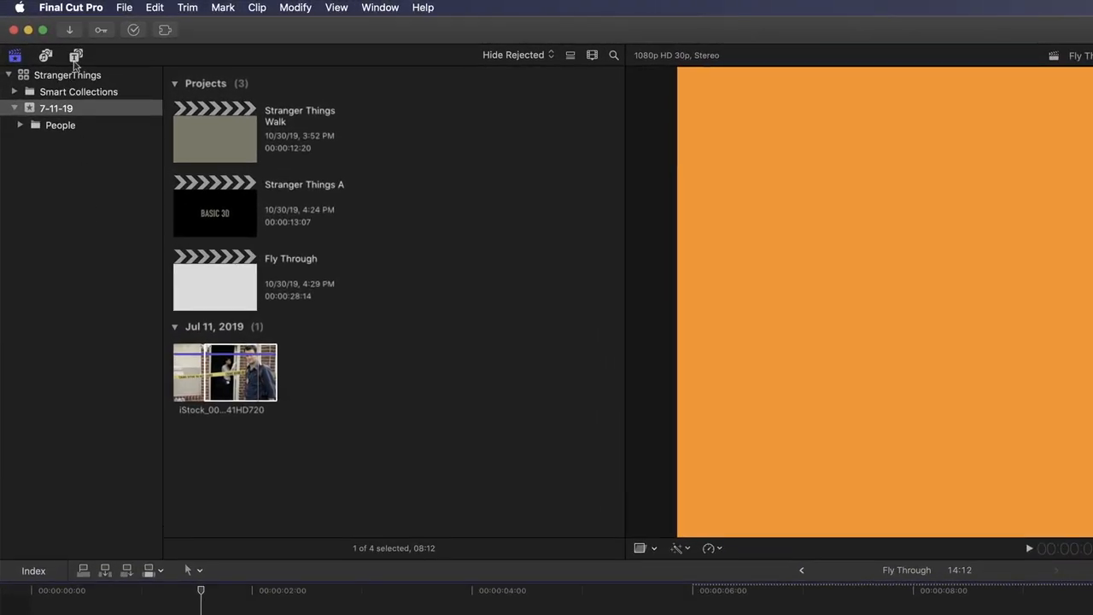
Connect the 3D Stranger-Things-Fly-Through title above the clips, spanning the full timeline
left_click(76, 54)
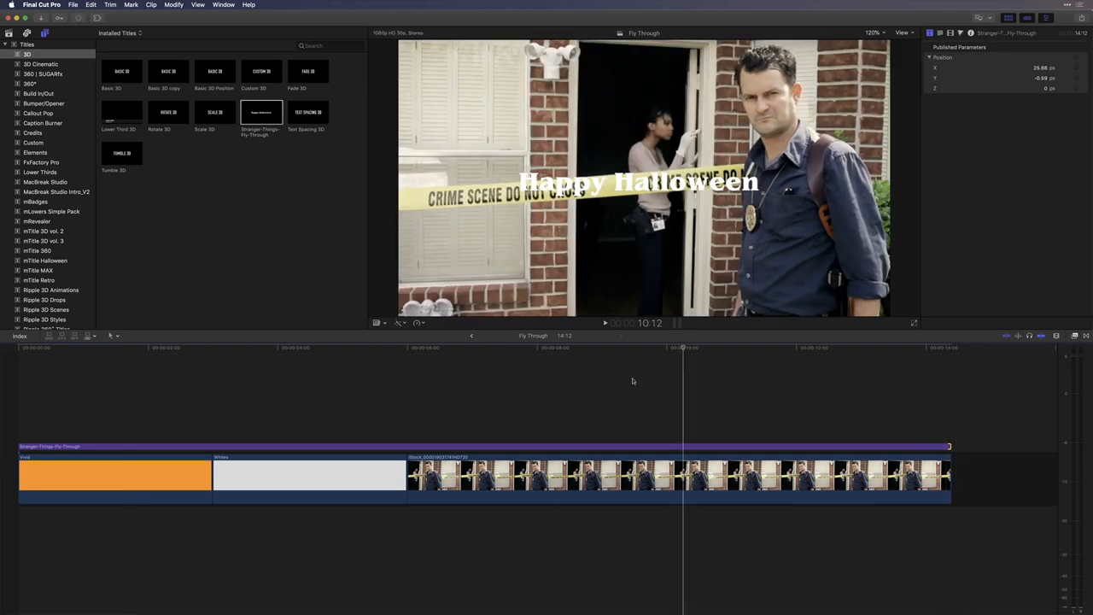
left_click(175, 348)
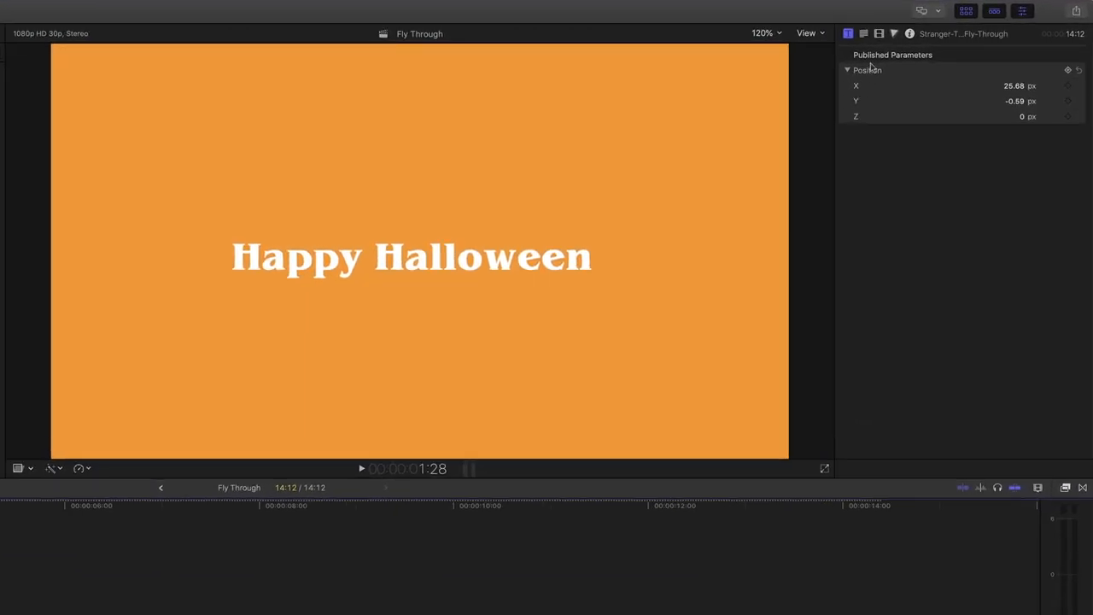
Set the title's blend mode to Stencil Alpha and preview it over each clip
left_click(878, 34)
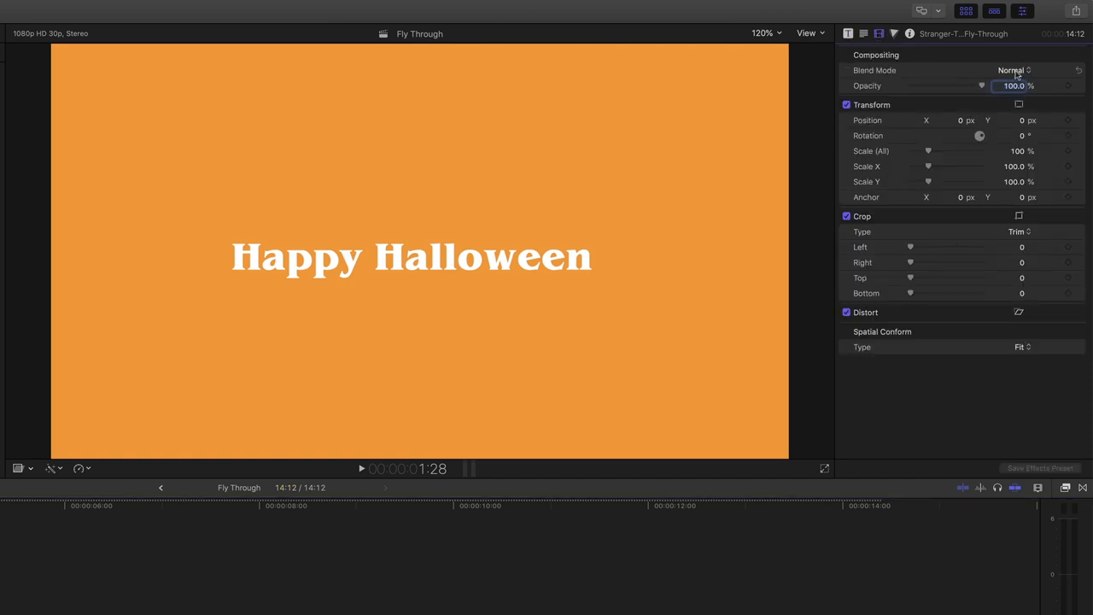
left_click(1013, 70)
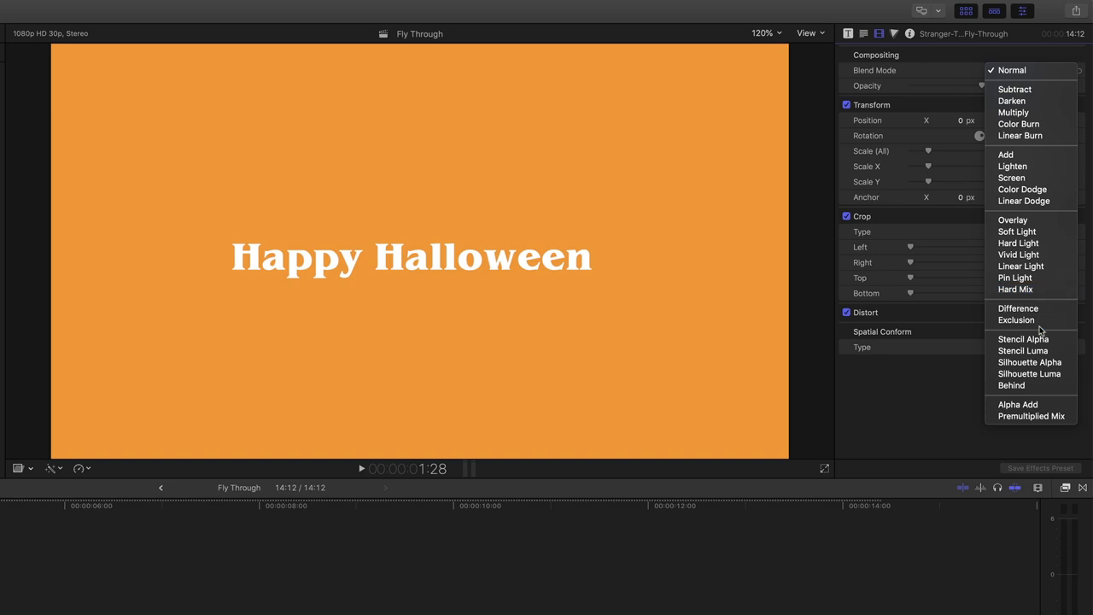
left_click(1023, 339)
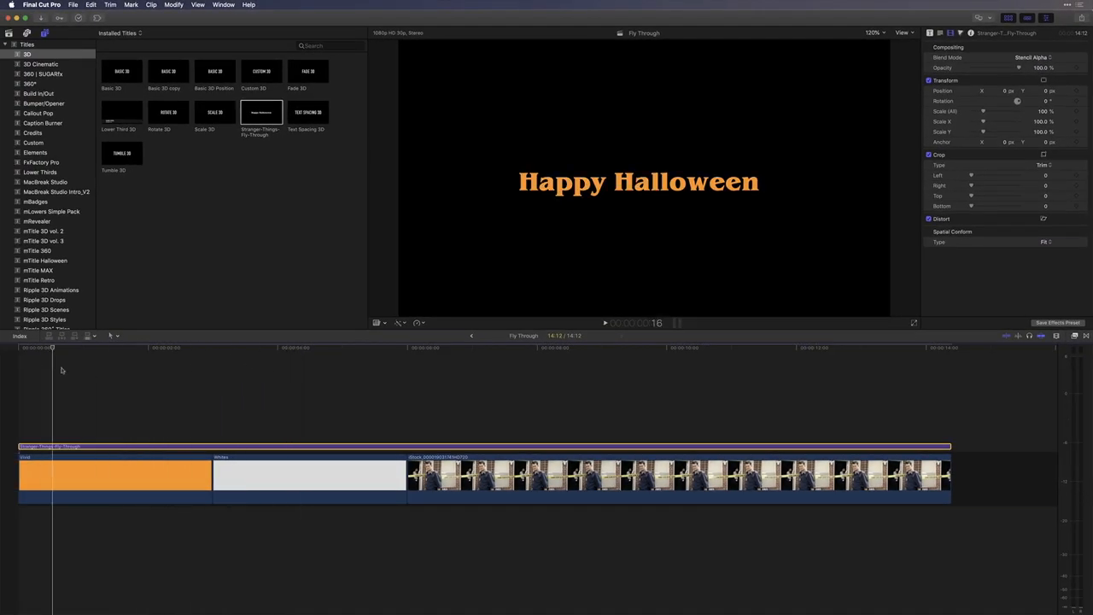
left_click(150, 347)
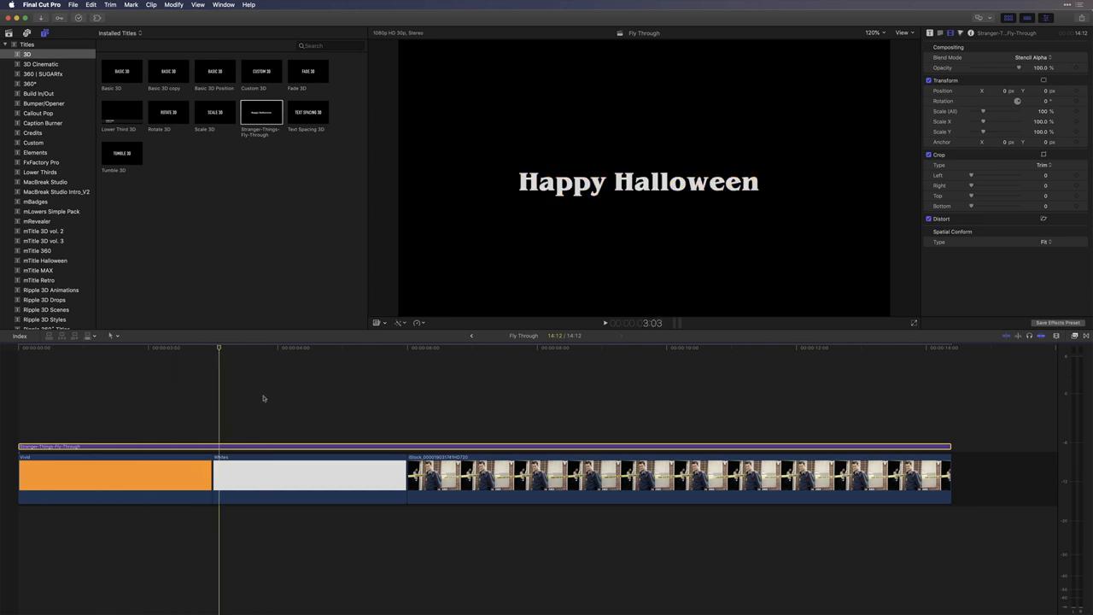
left_click(668, 348)
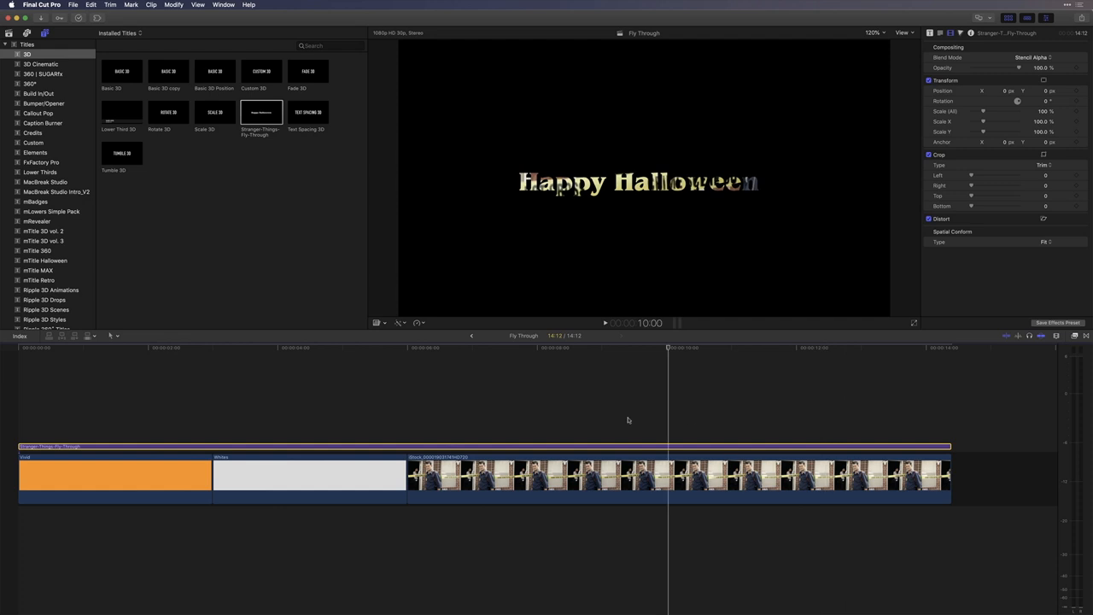
left_click(140, 348)
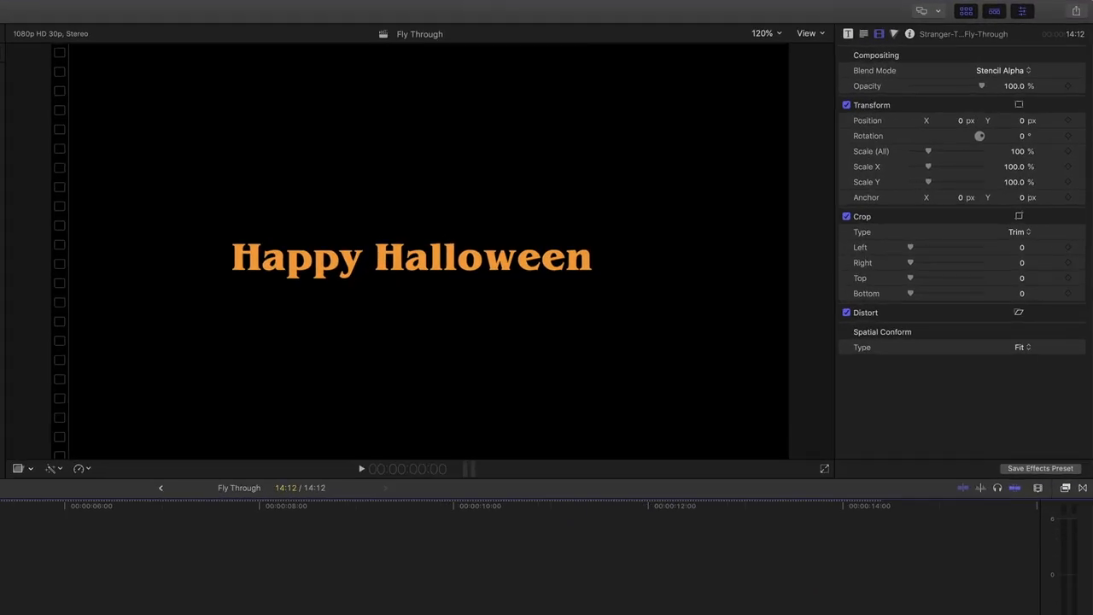
Add a starting keyframe on the Happy Halloween title's Position (X 25.68, Y −0.59, Z 0)
left_click(848, 33)
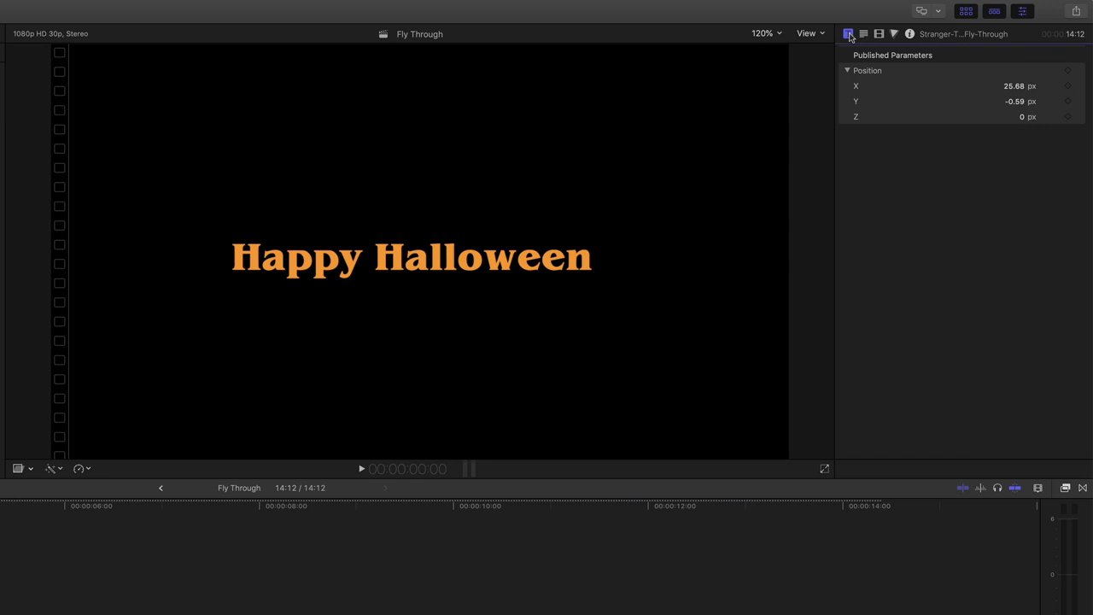
mouse_move(908, 101)
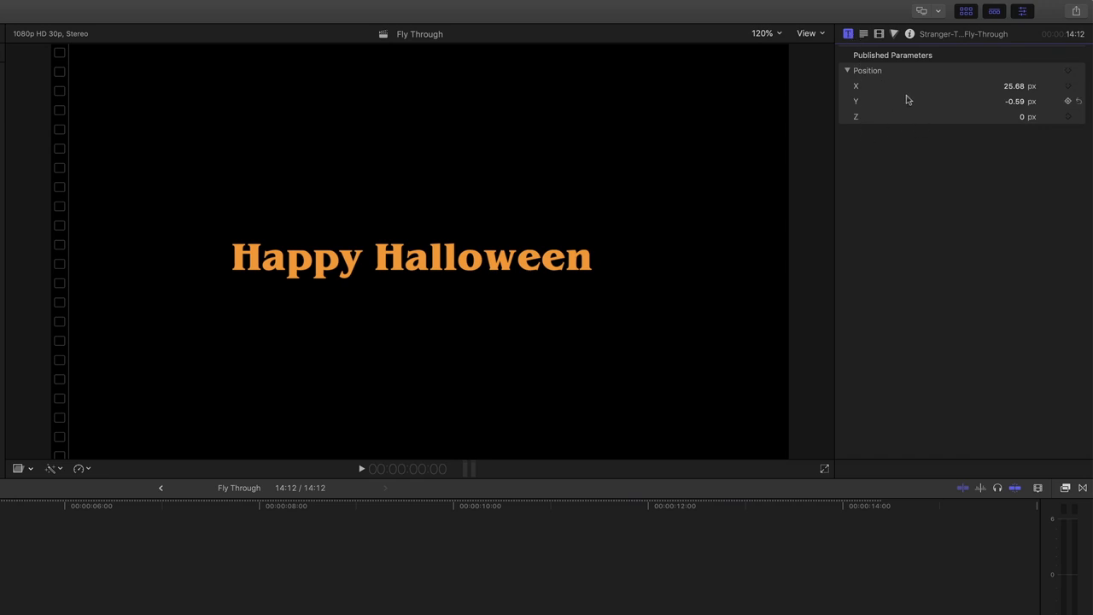
mouse_move(951, 101)
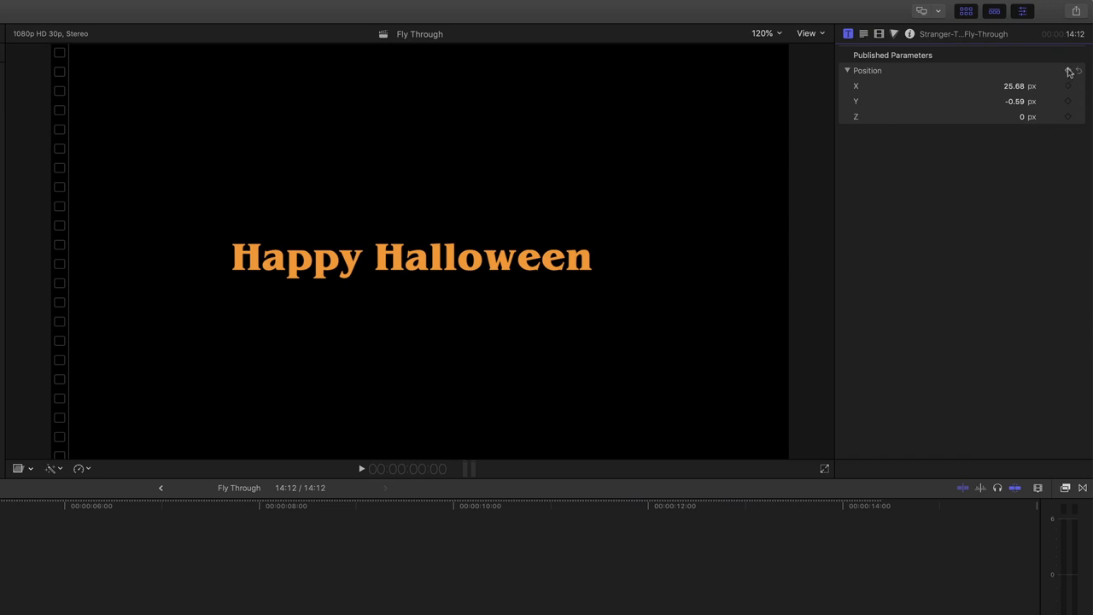
left_click(1067, 70)
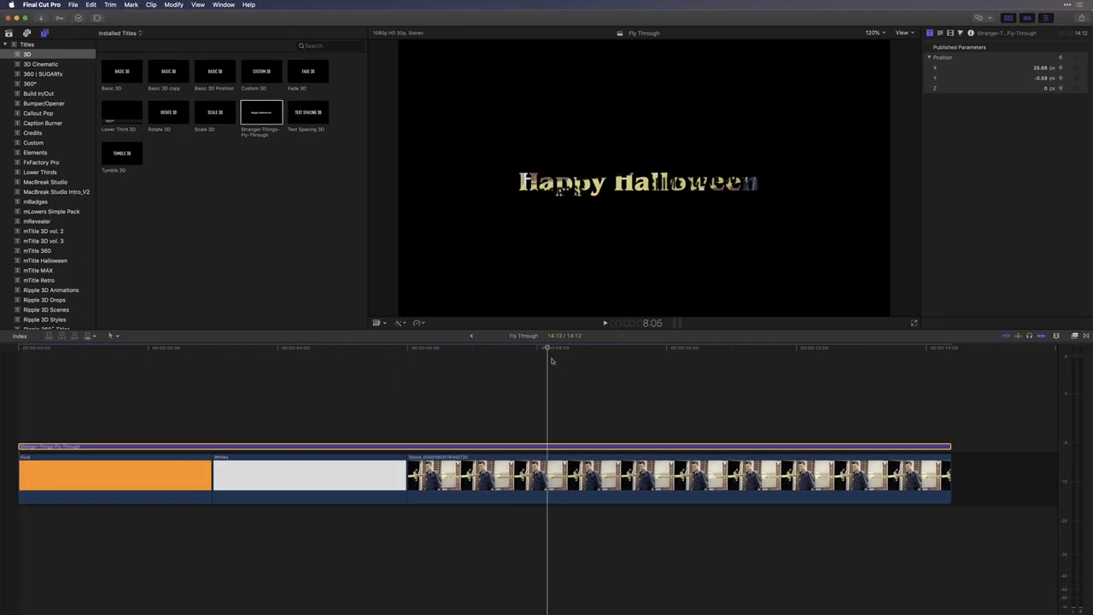
Move the playhead later, then raise Position Y and push Z to 209.84 toward camera
left_click(643, 348)
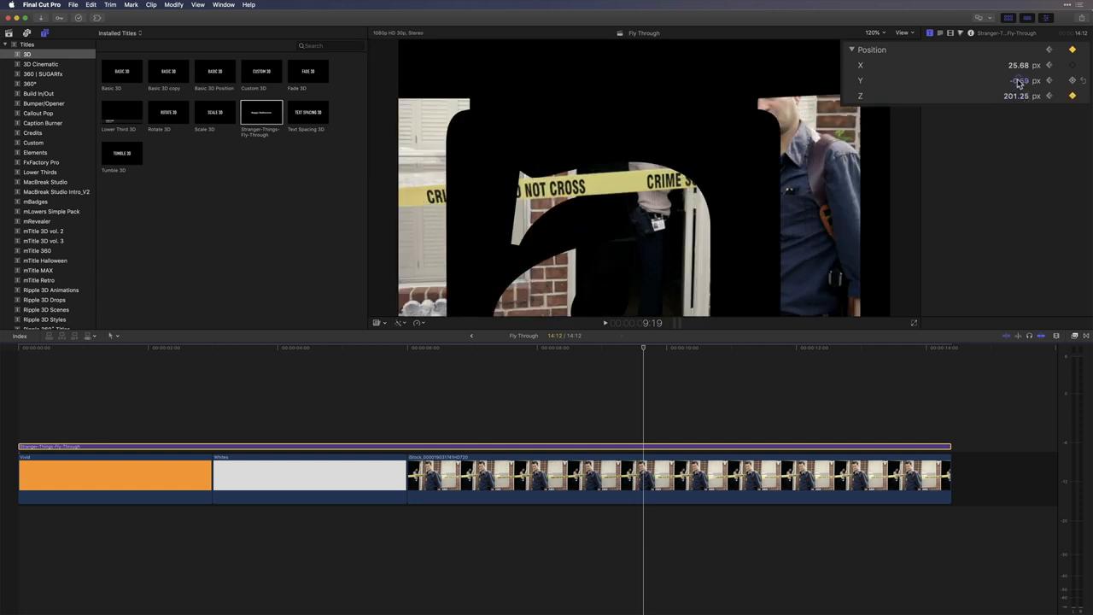
left_click_drag(1016, 80, 1020, 73)
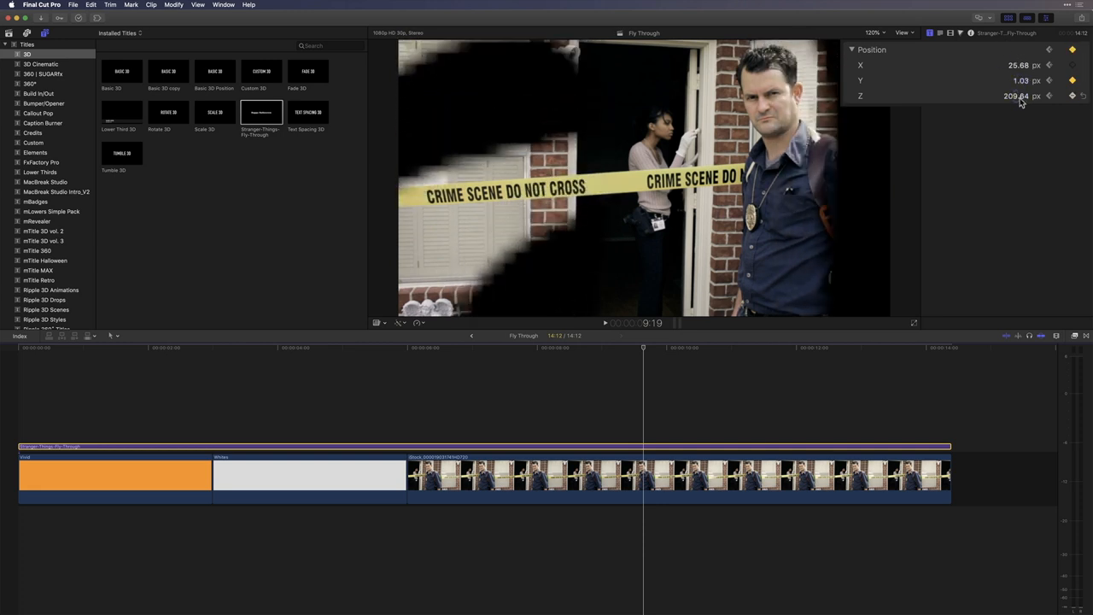
left_click_drag(1015, 95, 1025, 96)
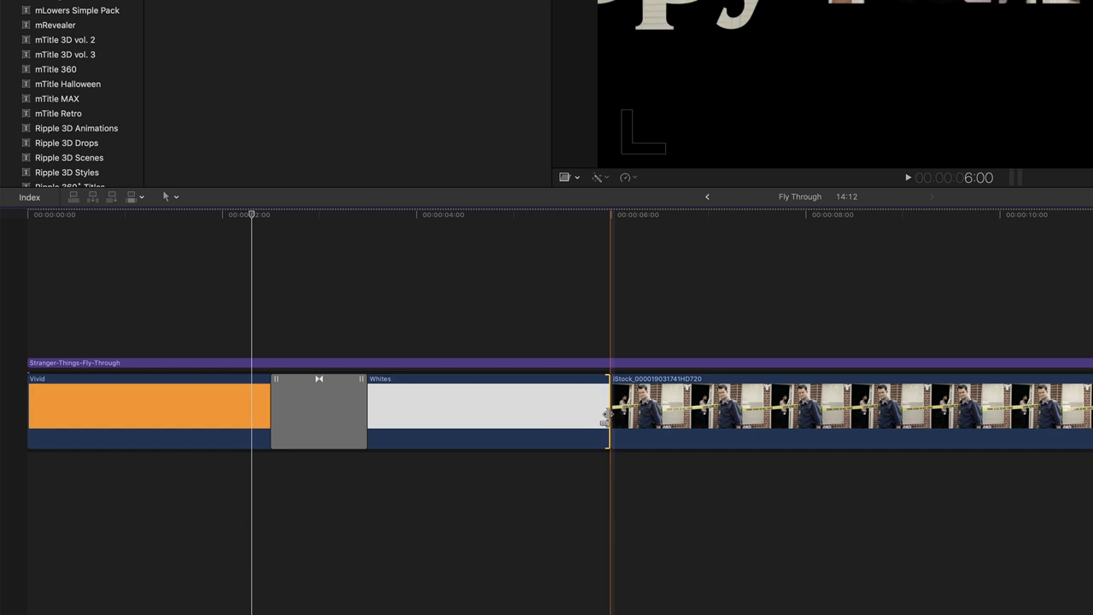
Add a cross dissolve between the white solid and the crime-scene clip
left_click(611, 410)
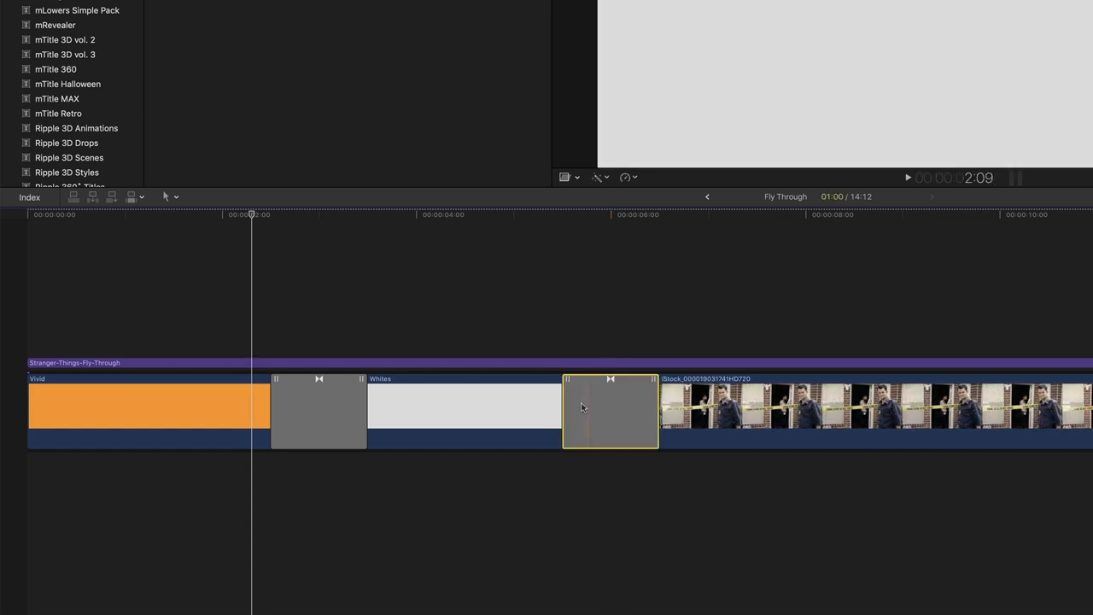